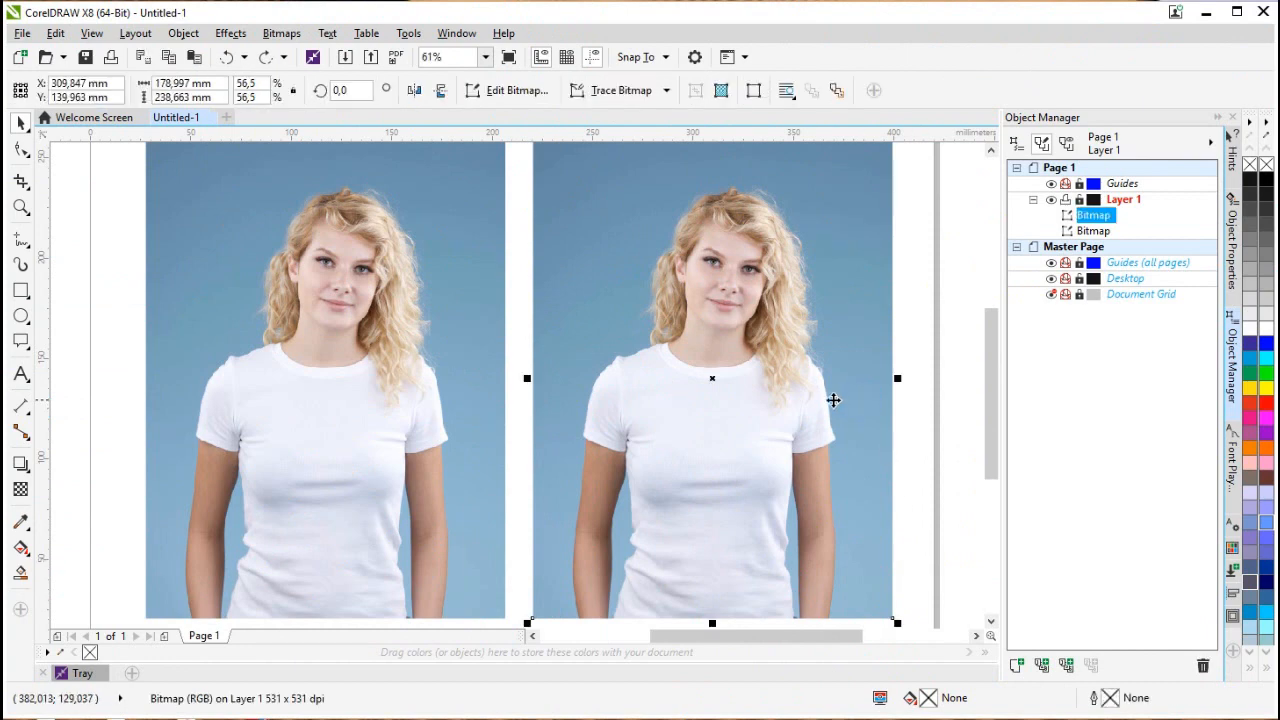
pyautogui.moveTo(825, 400)
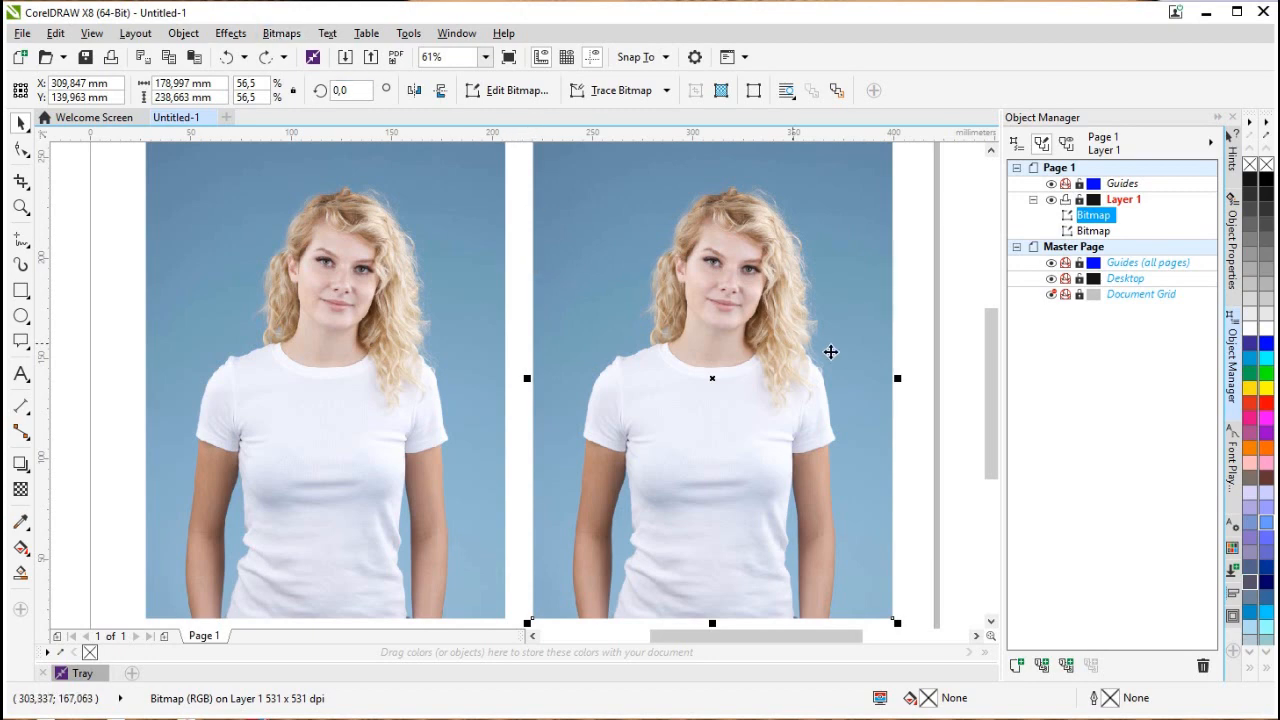
pyautogui.moveTo(918, 564)
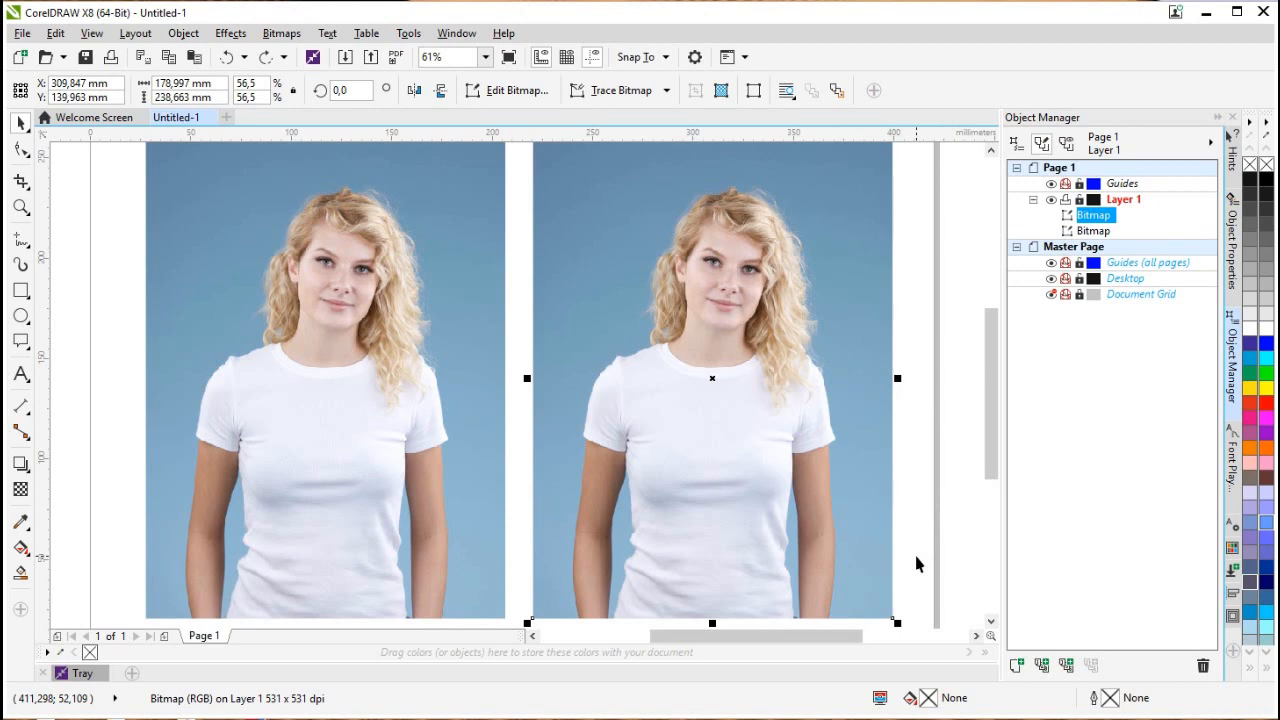
pyautogui.moveTo(387, 135)
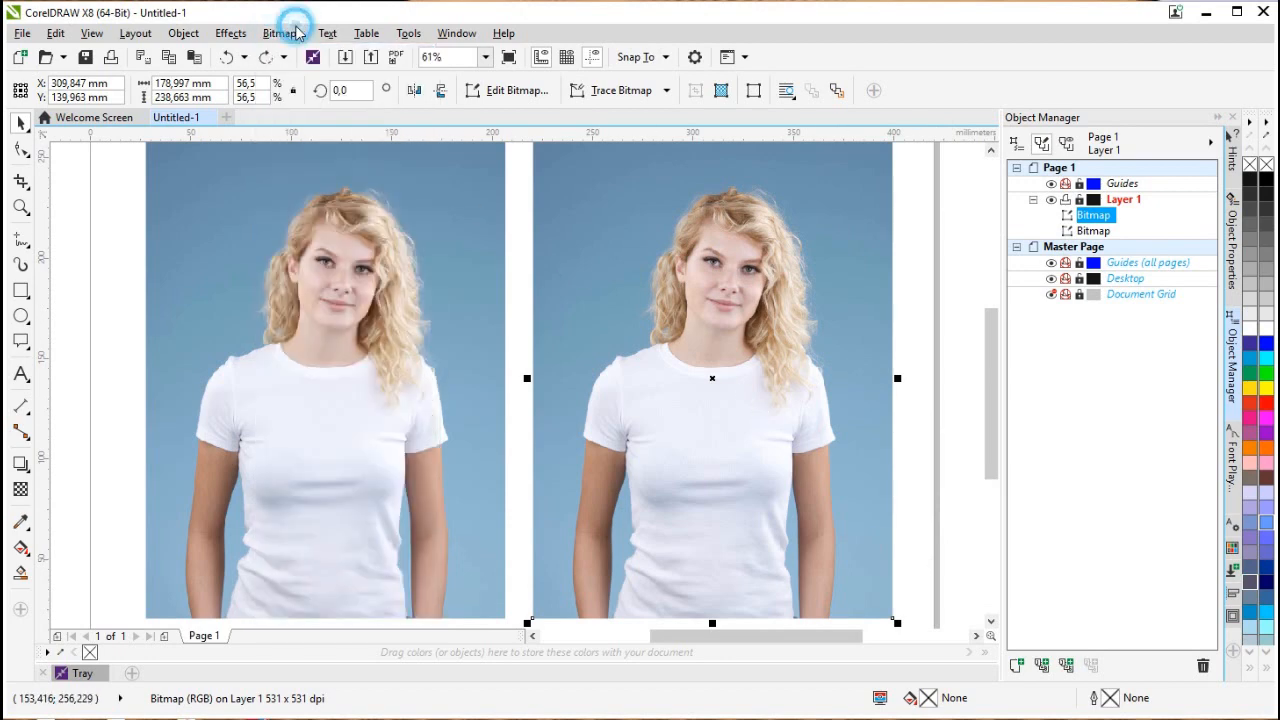
pyautogui.moveTo(313, 57)
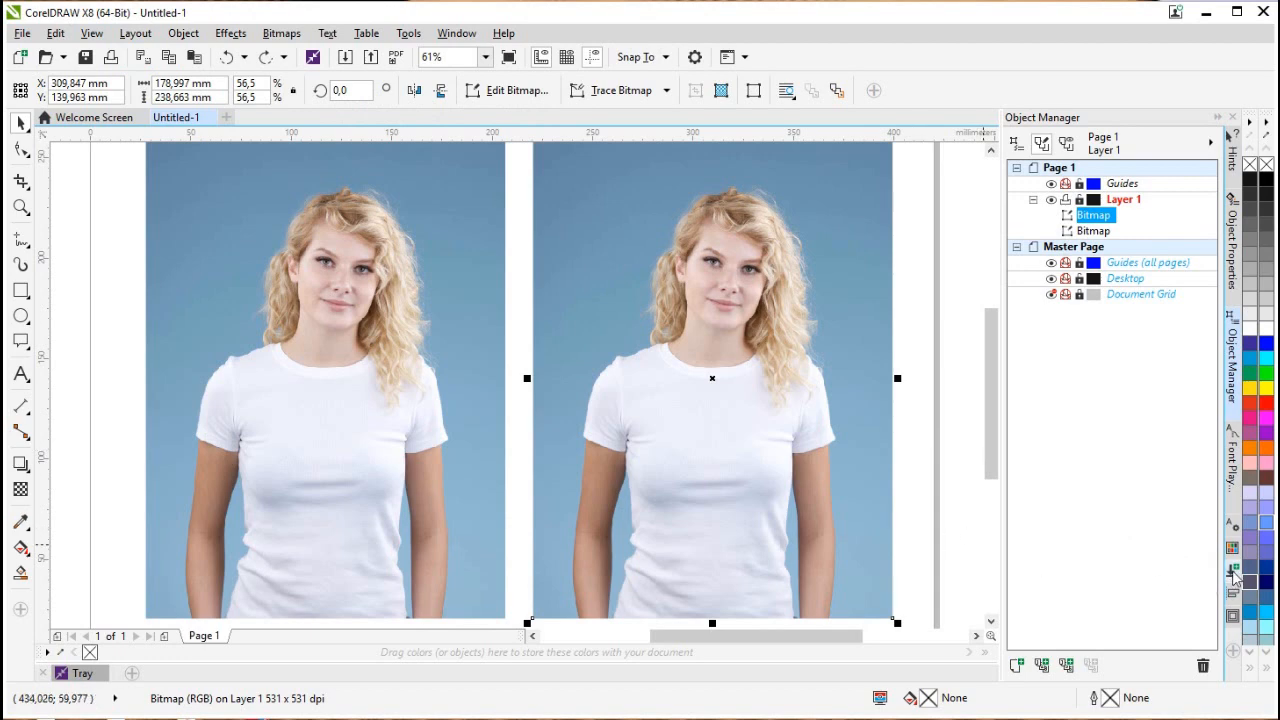
pyautogui.moveTo(1235, 573)
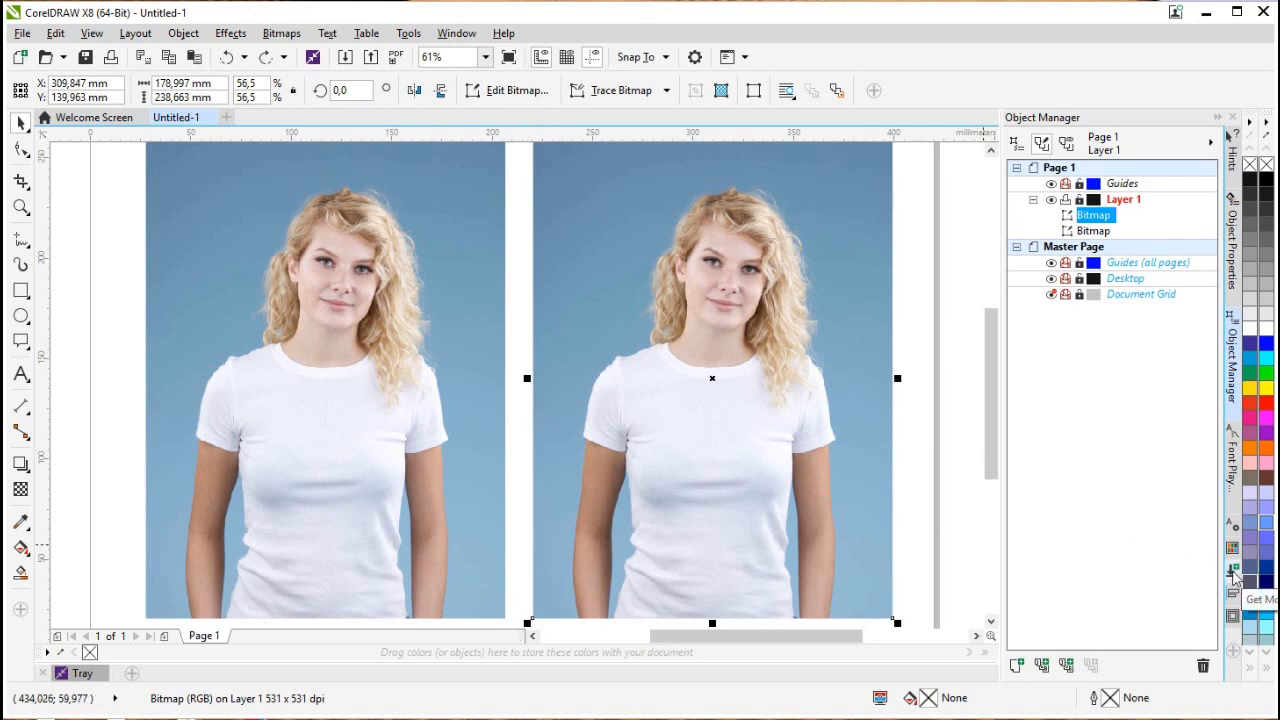
pyautogui.moveTo(886, 299)
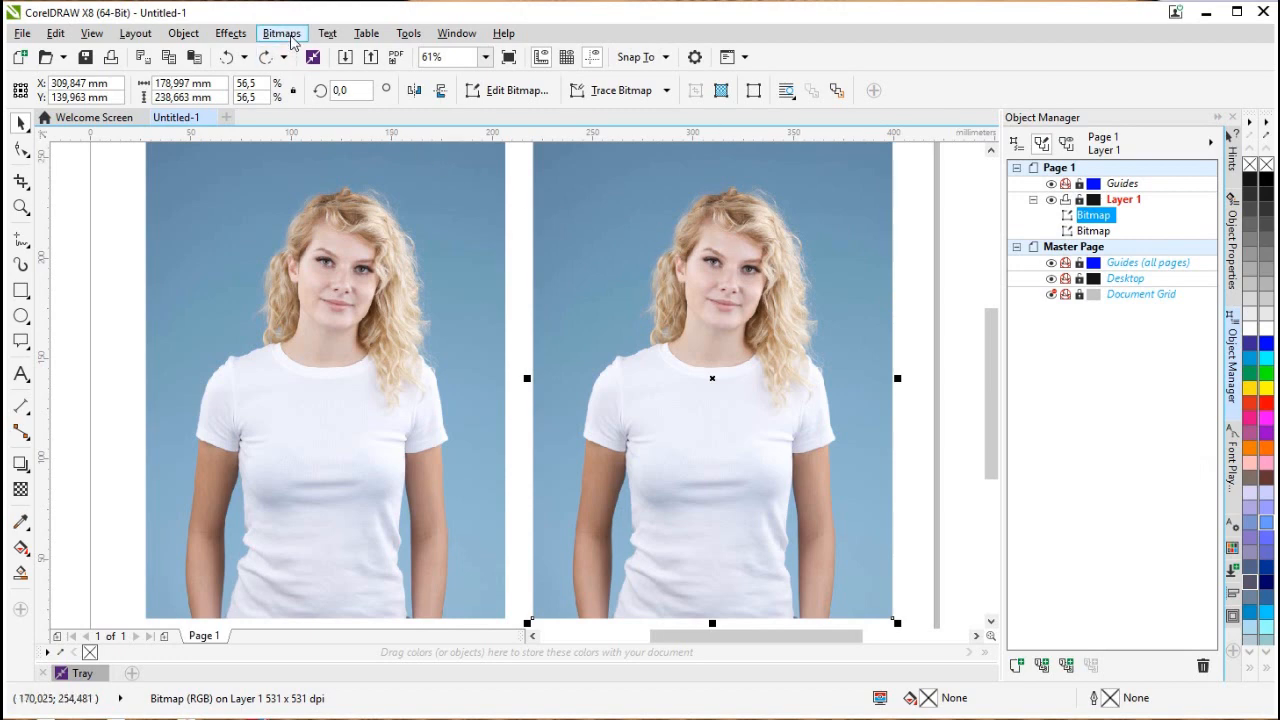
# Step: Browse the Bitmaps and Text menus, then the Effects menu's adjustment commands
pyautogui.click(282, 33)
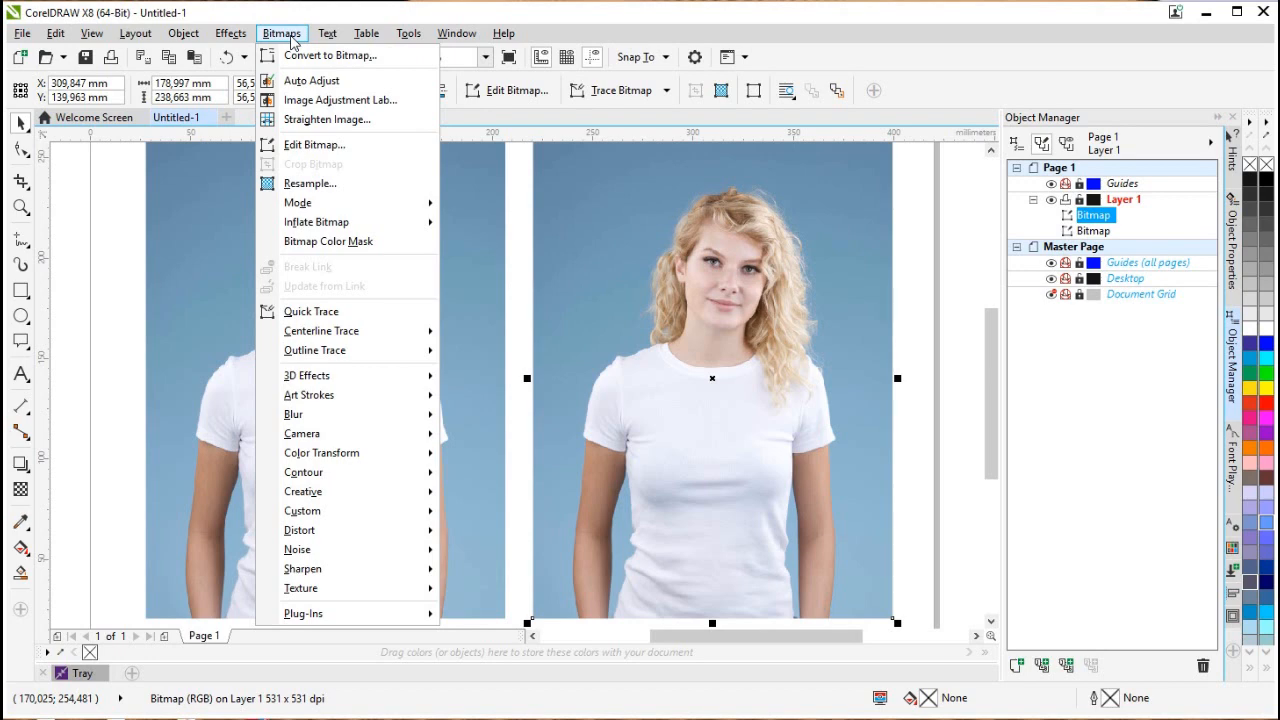
pyautogui.click(326, 33)
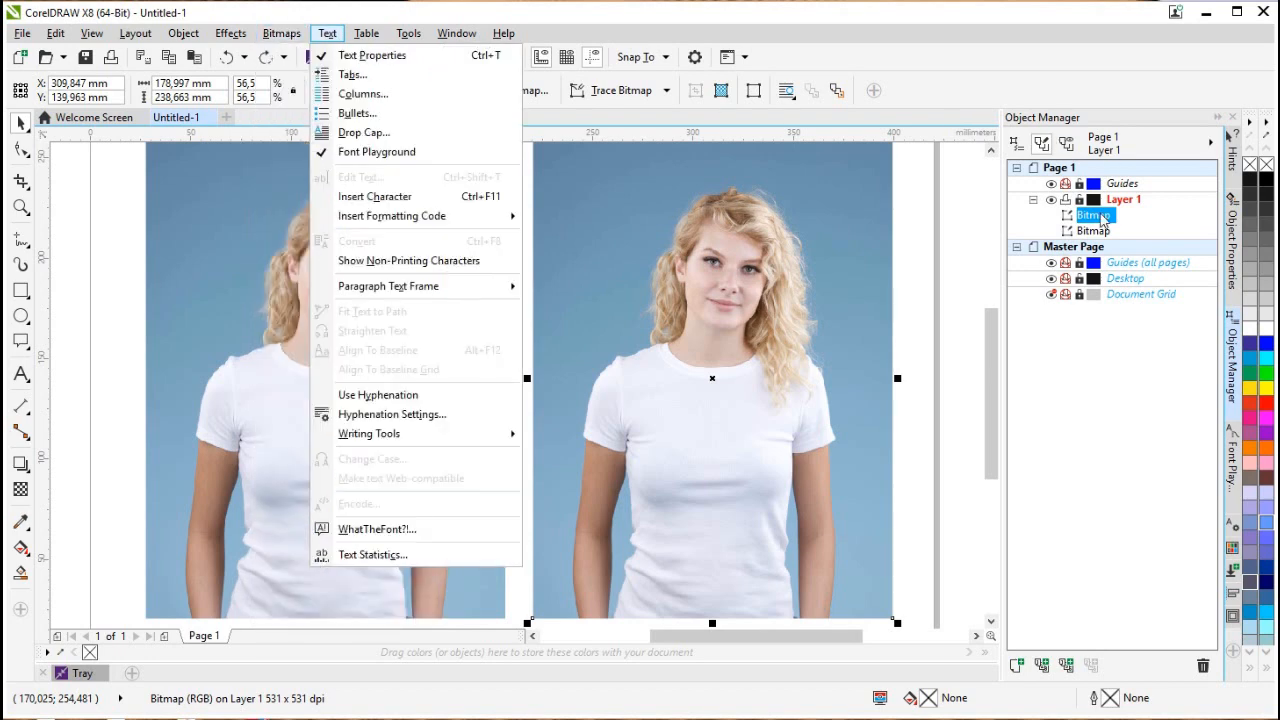
pyautogui.click(281, 33)
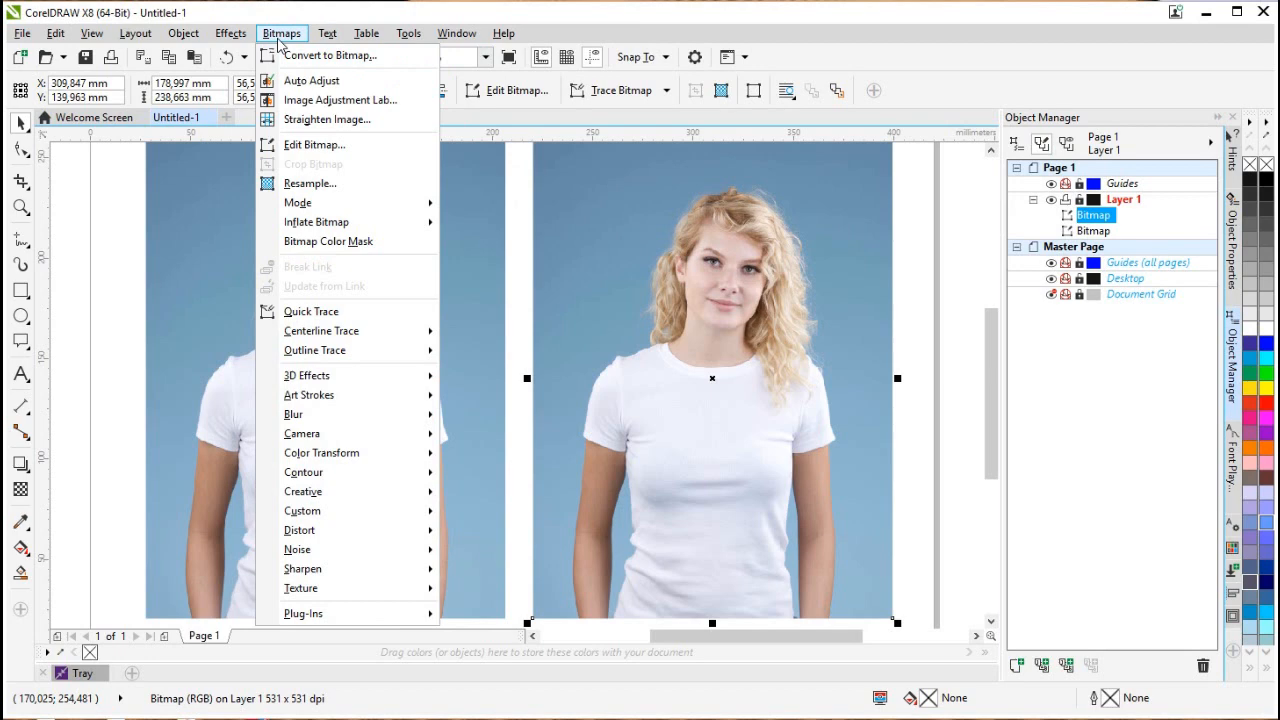
pyautogui.click(230, 33)
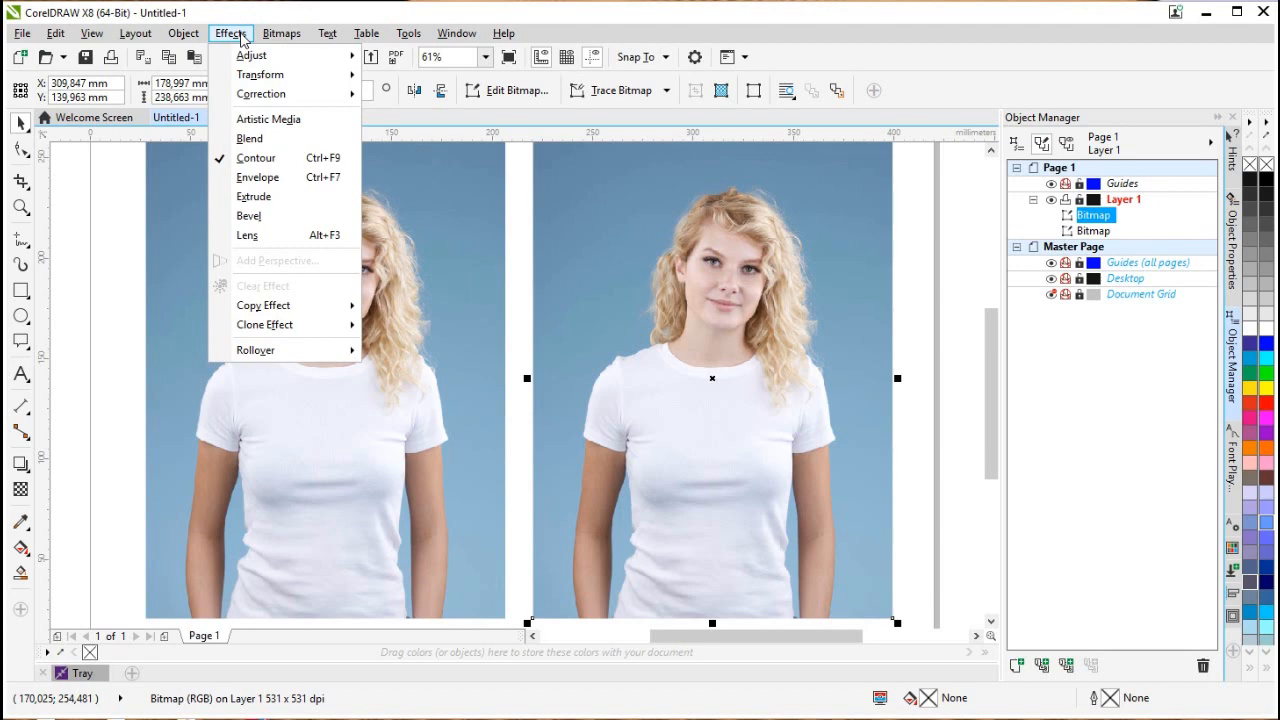
pyautogui.moveTo(251, 55)
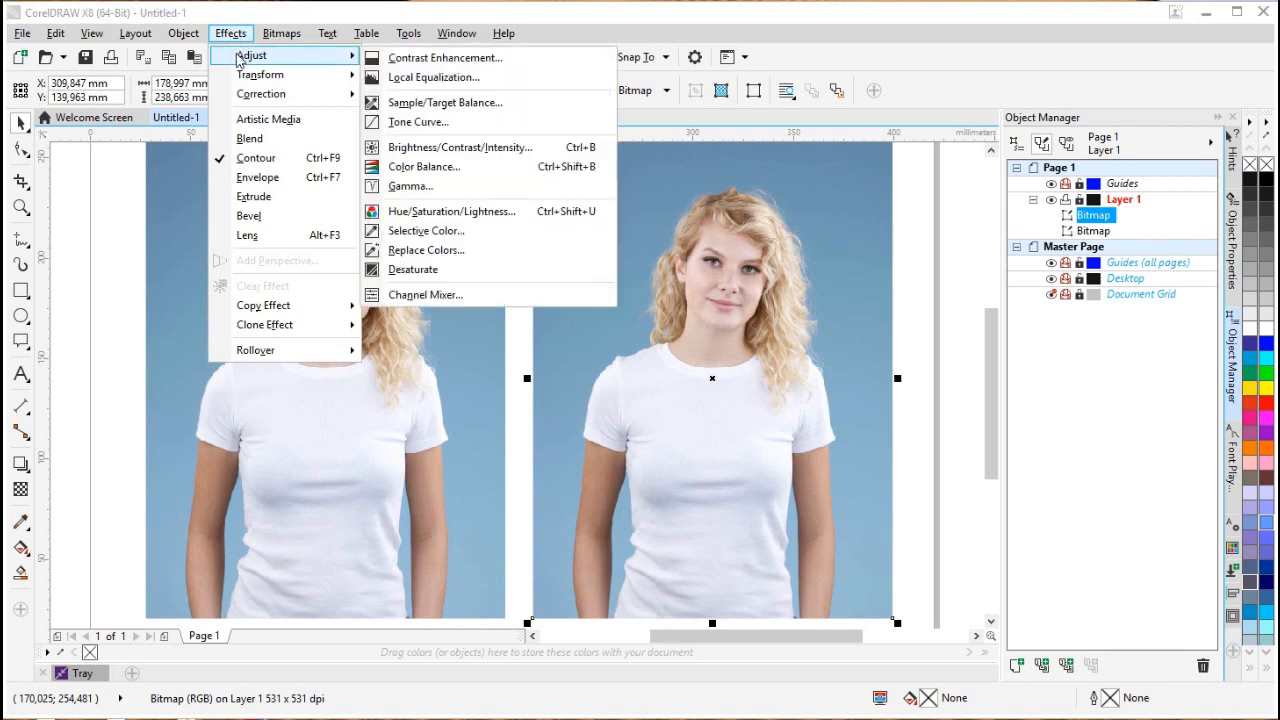
pyautogui.moveTo(453, 57)
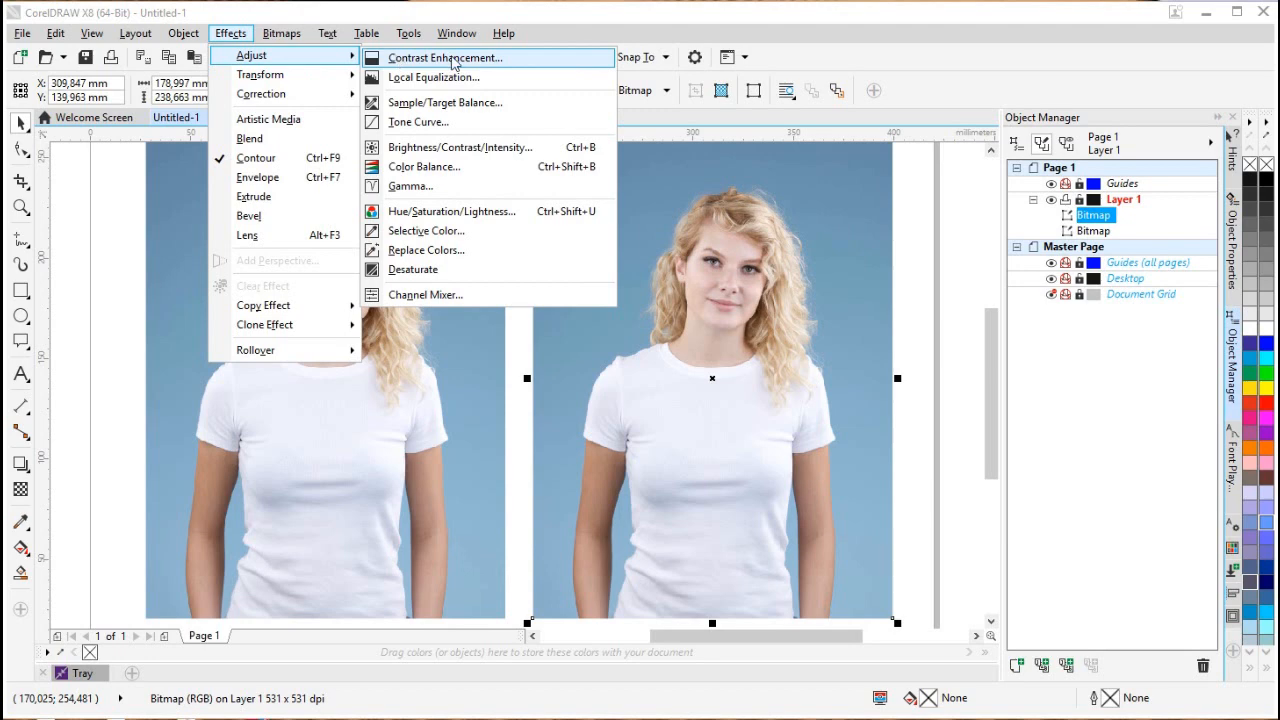
pyautogui.moveTo(510, 128)
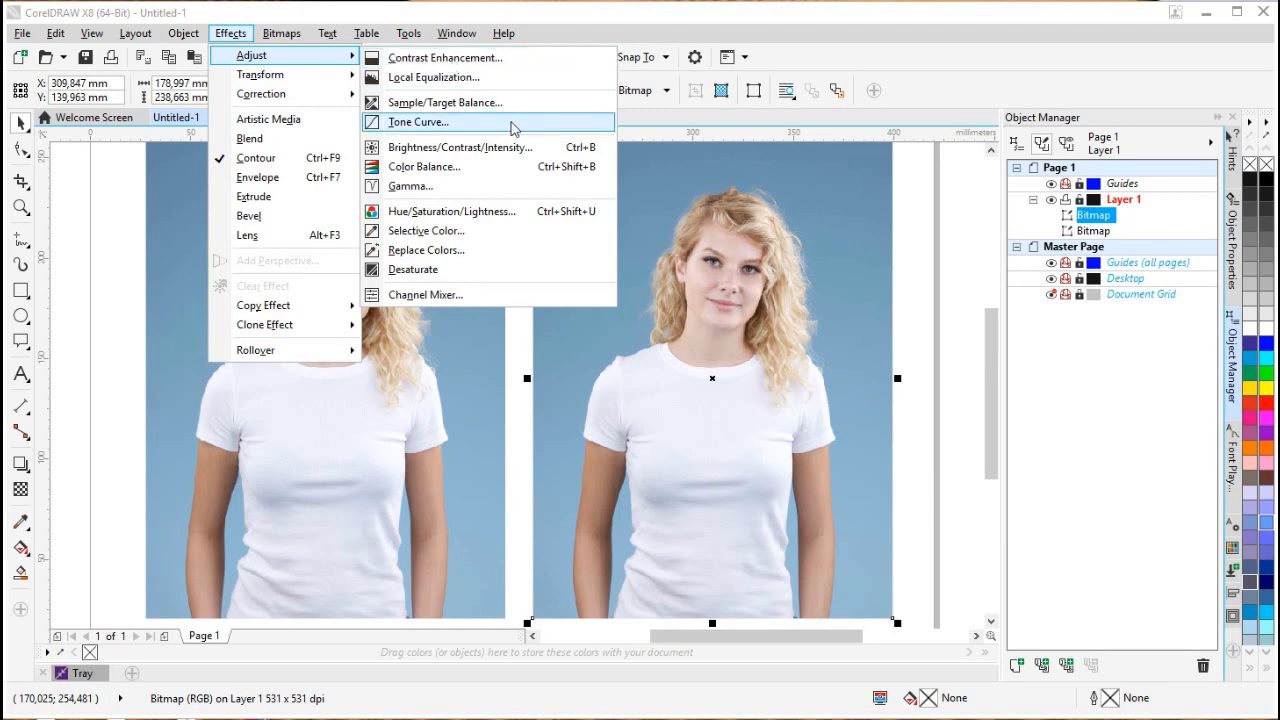
pyautogui.moveTo(497, 132)
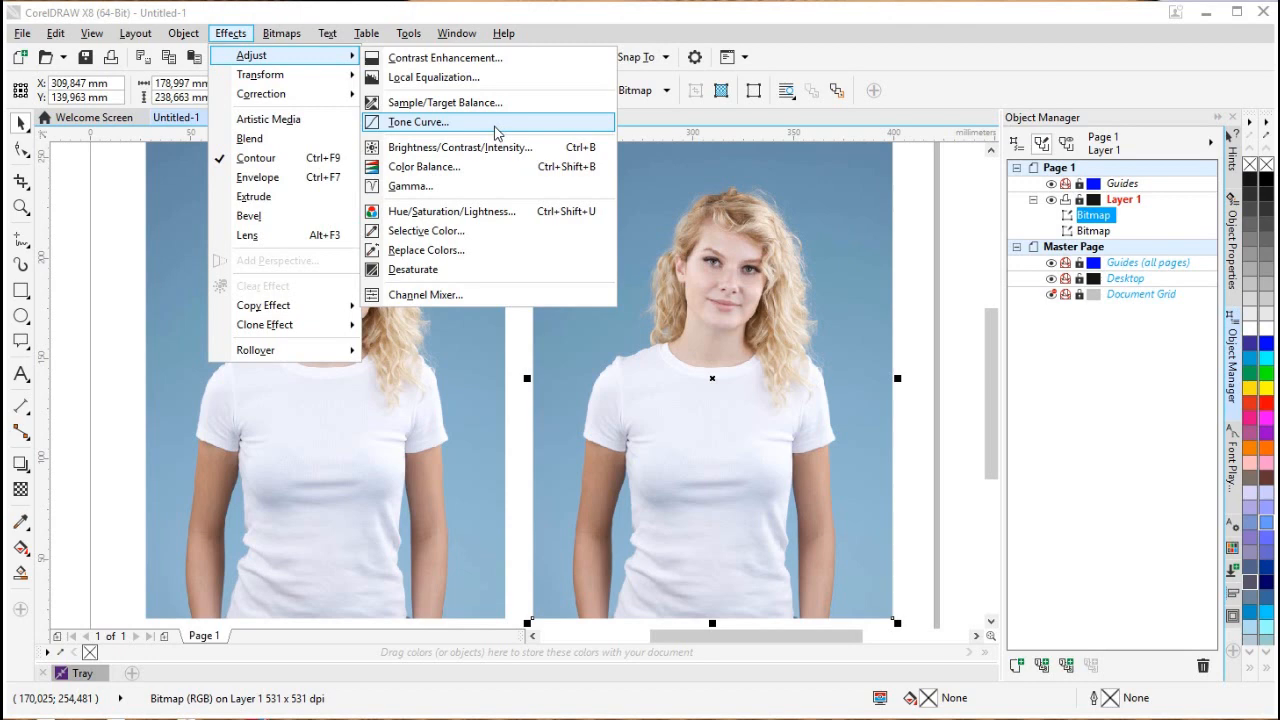
# Step: Open Tone Curve for the right portrait and bend the RGB curve down to darken midtones
pyautogui.click(417, 121)
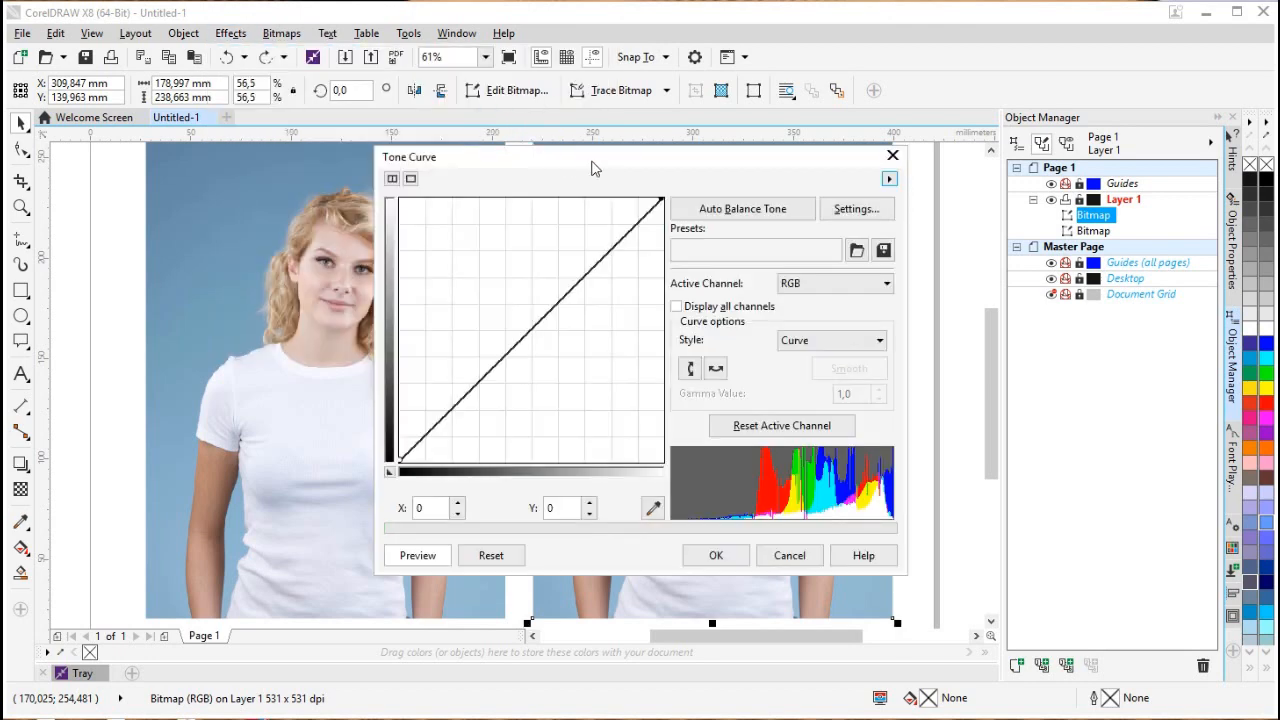
pyautogui.moveTo(595, 157); pyautogui.dragTo(230, 328)
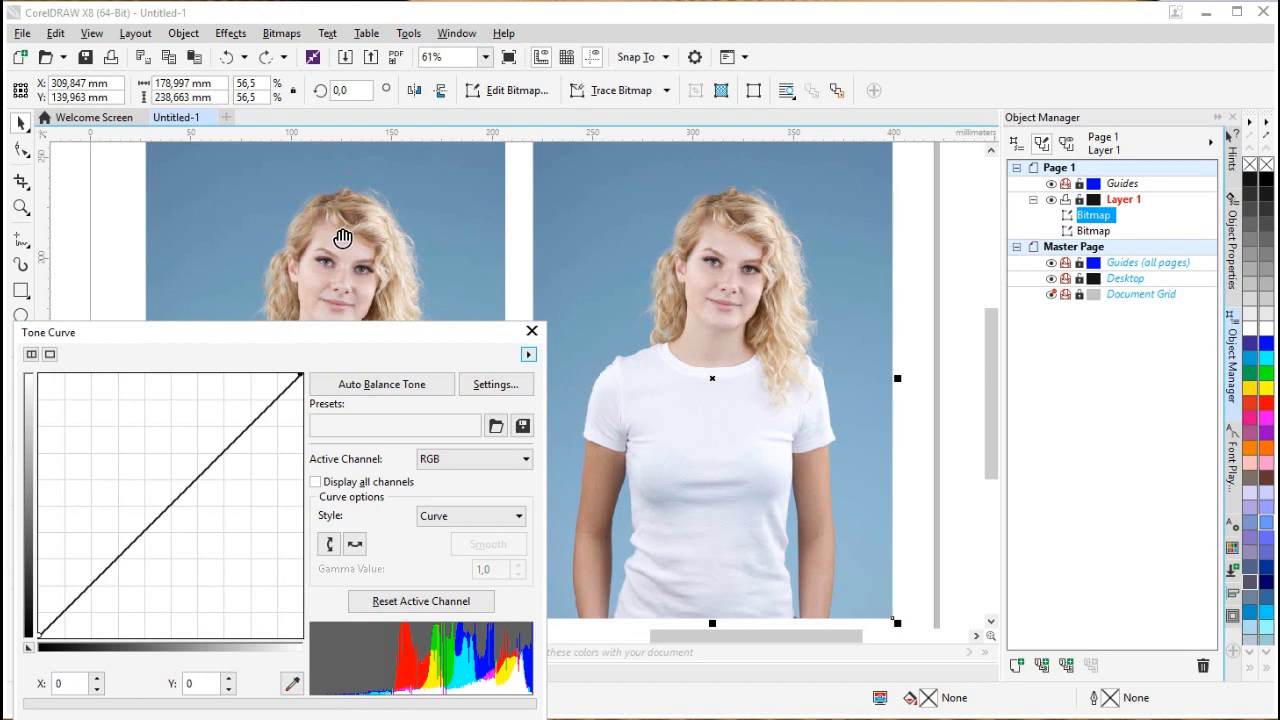
pyautogui.moveTo(828, 337)
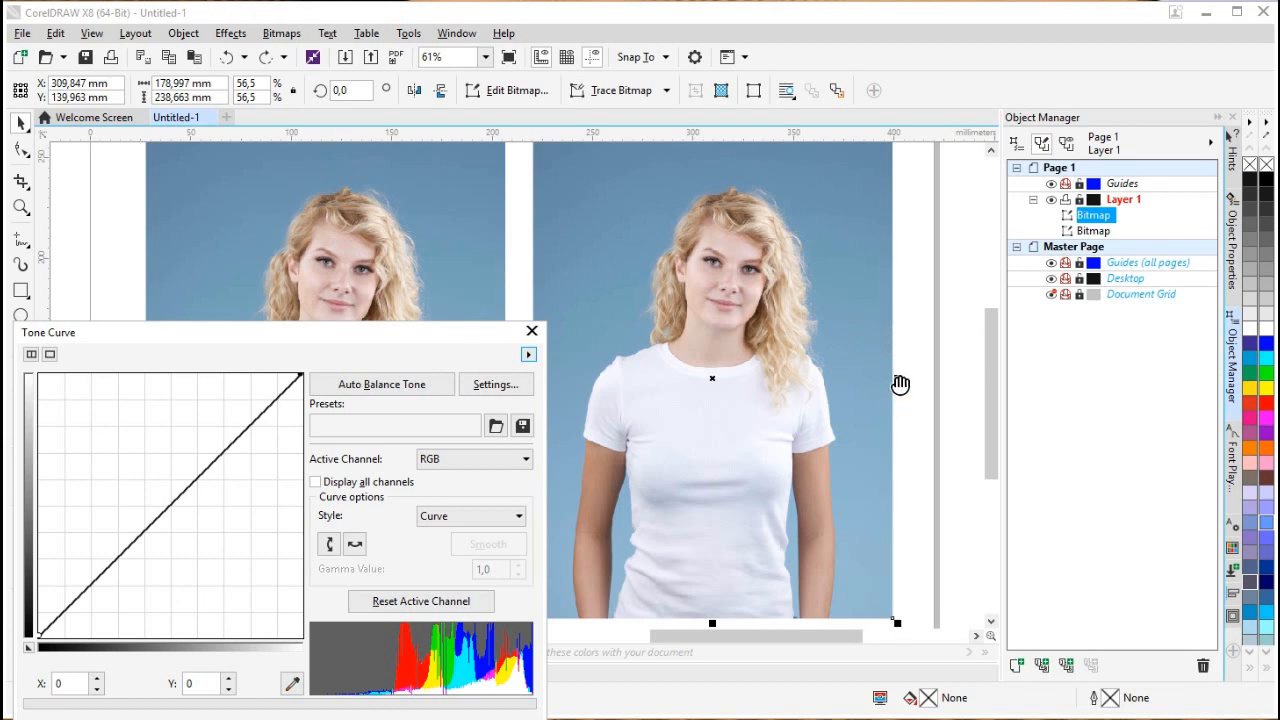
pyautogui.moveTo(848, 338)
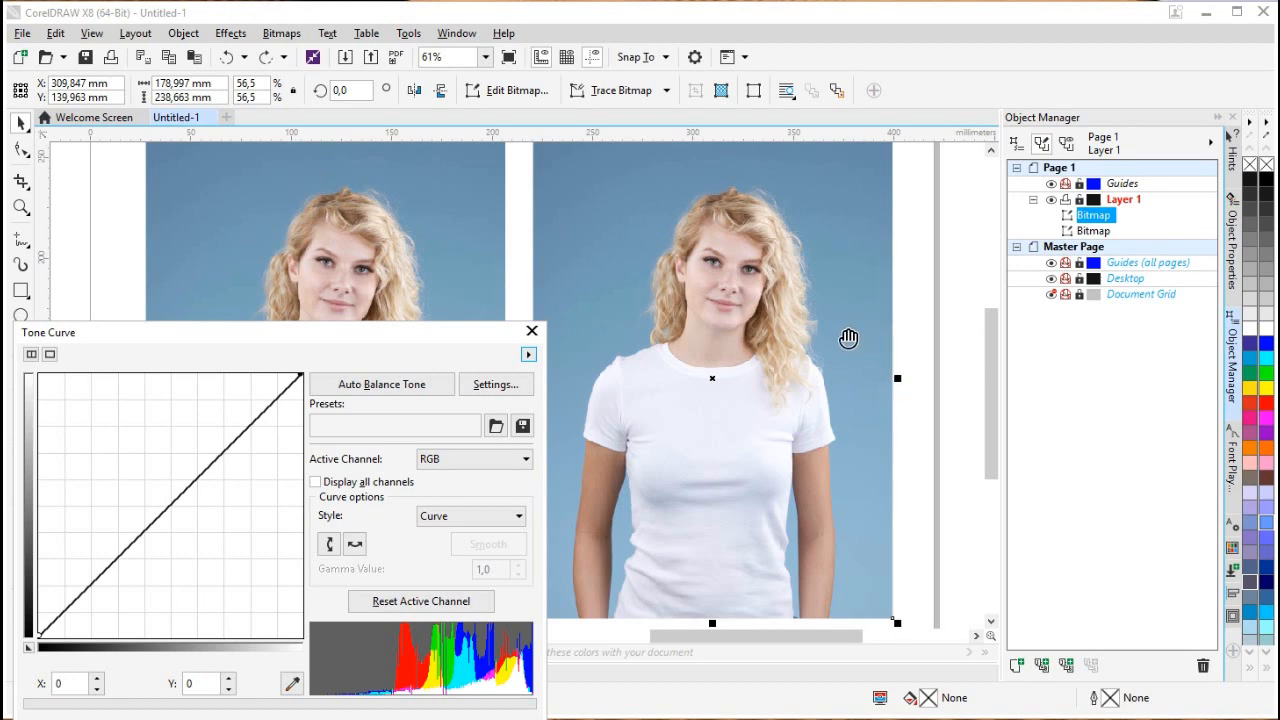
pyautogui.moveTo(60, 590)
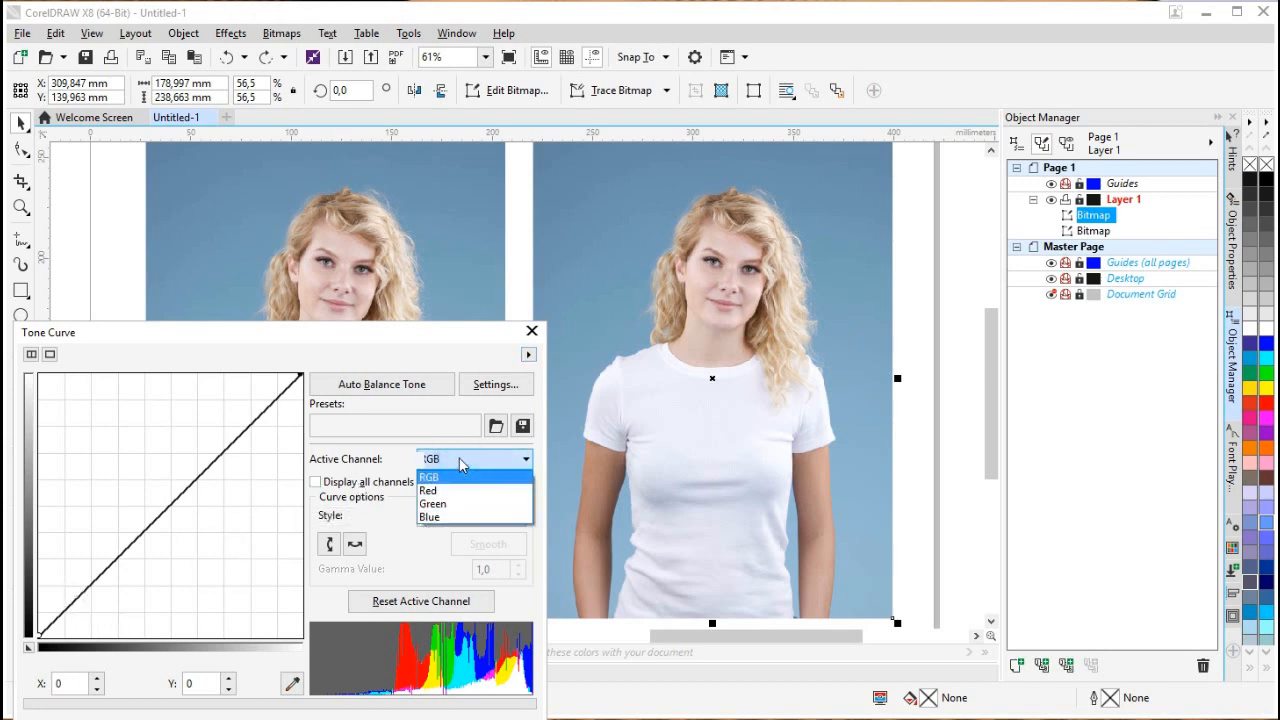
pyautogui.click(430, 476)
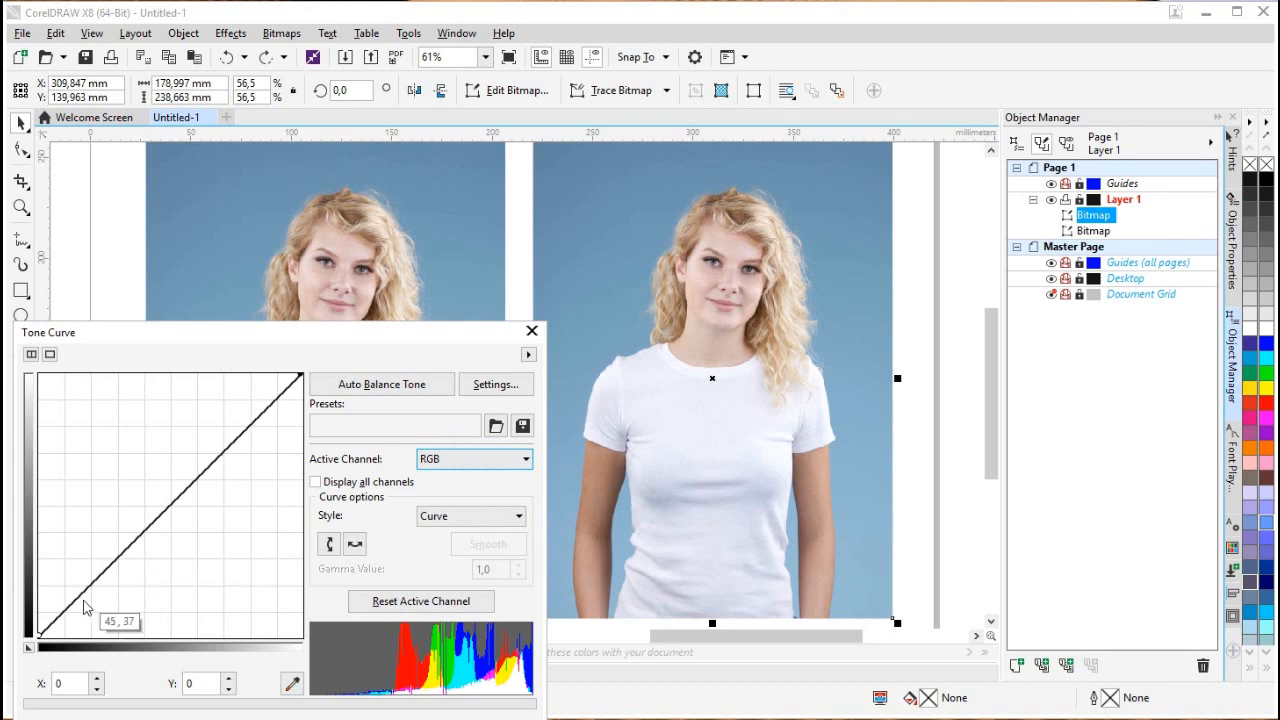
pyautogui.moveTo(88, 607); pyautogui.dragTo(88, 607)
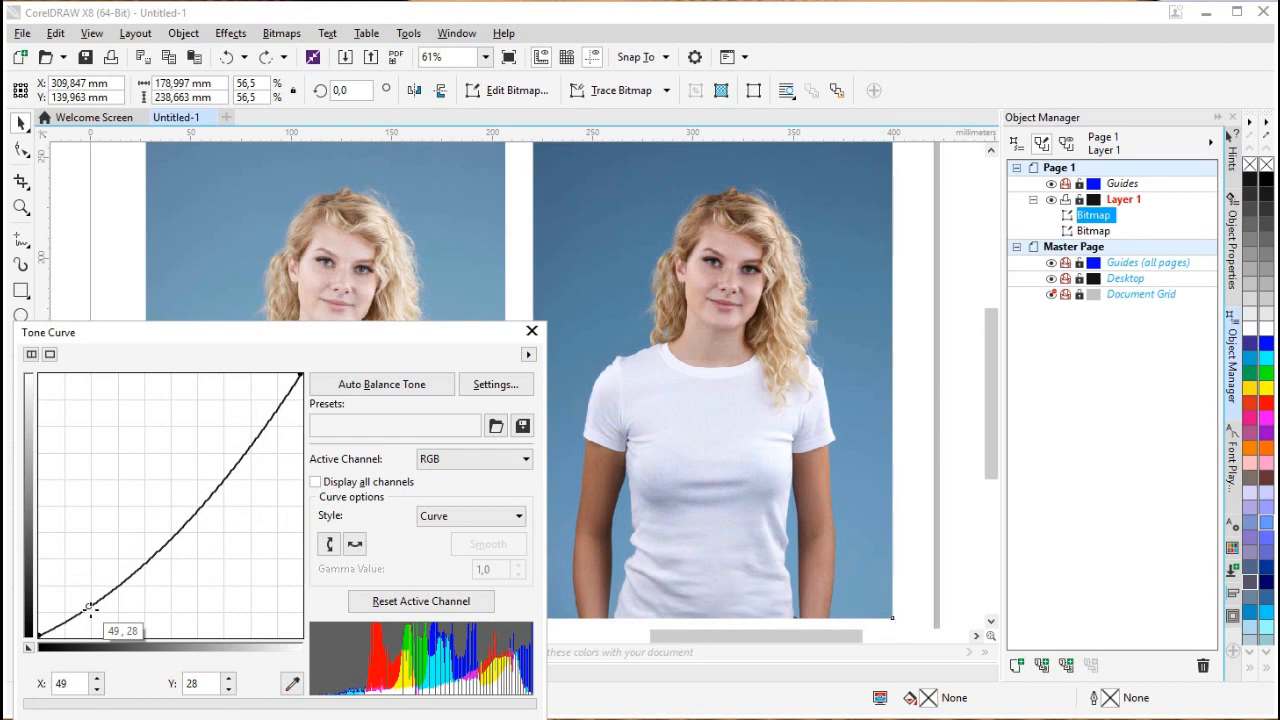
pyautogui.click(472, 458)
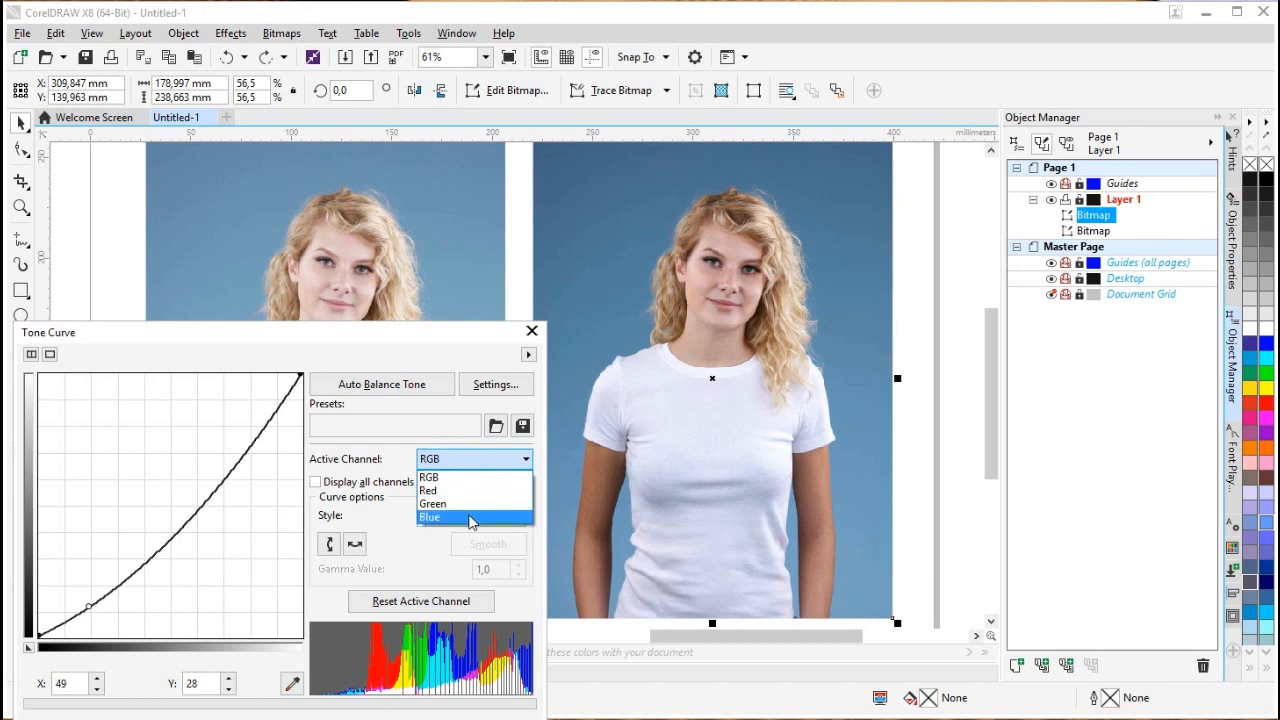
# Step: Switch the tone curve to the Blue channel and pull the blue curve down
pyautogui.click(430, 517)
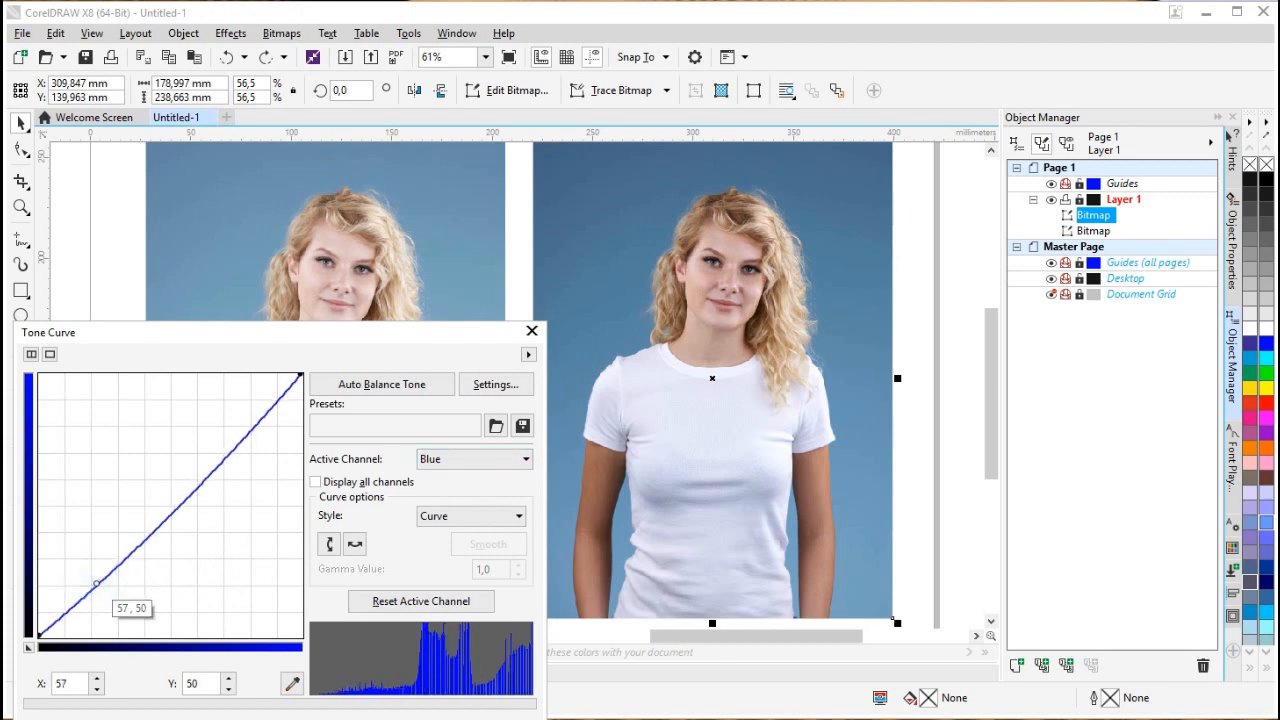
pyautogui.moveTo(96, 582); pyautogui.dragTo(99, 589)
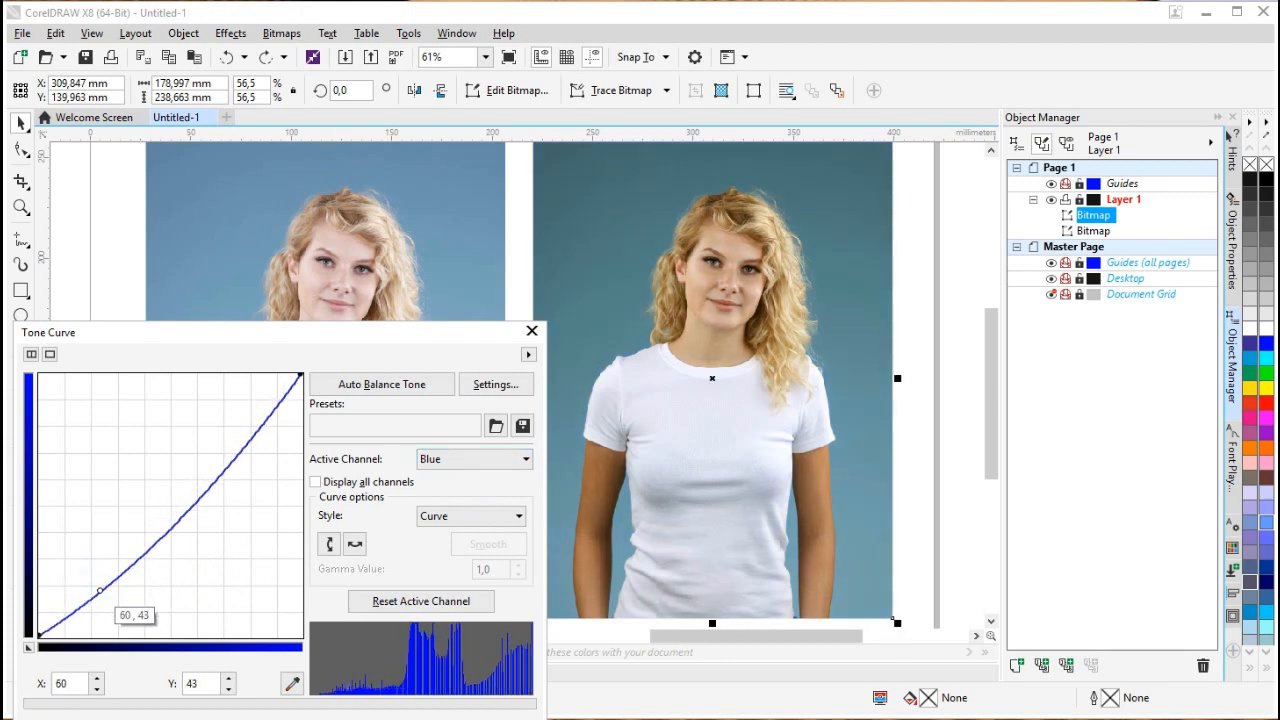
pyautogui.moveTo(99, 590); pyautogui.dragTo(99, 592)
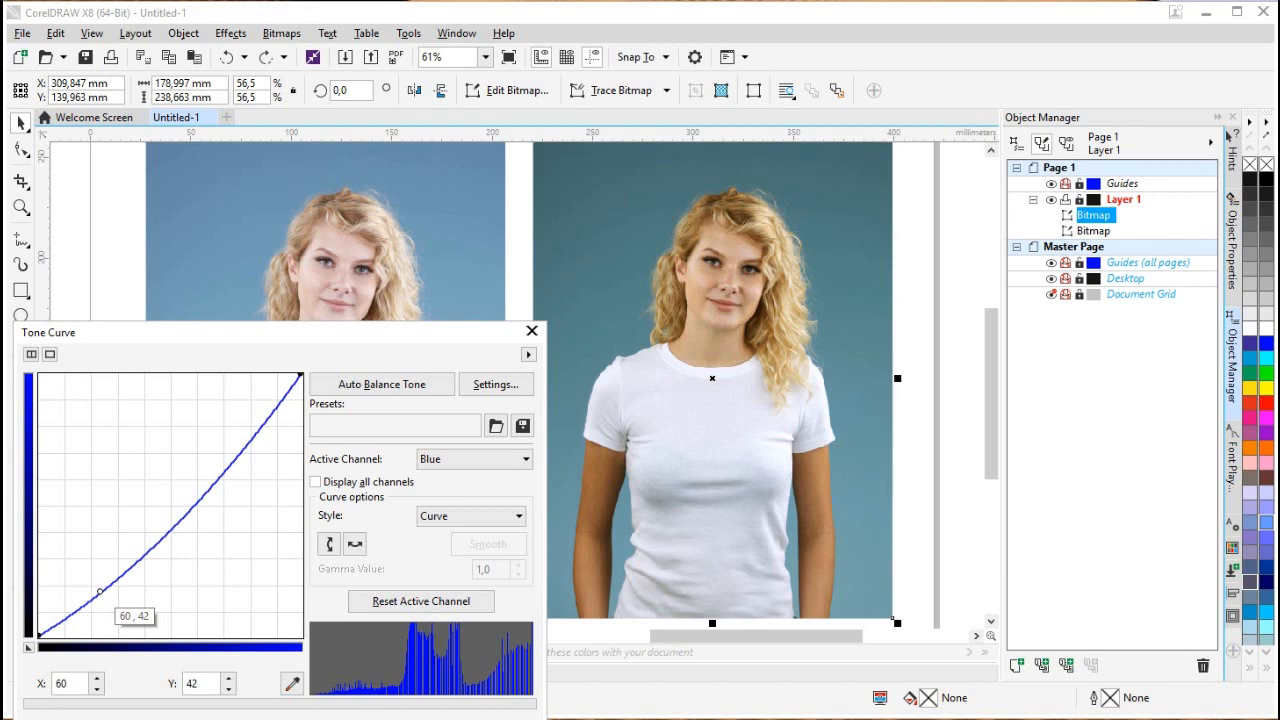
pyautogui.moveTo(100, 590); pyautogui.dragTo(100, 592)
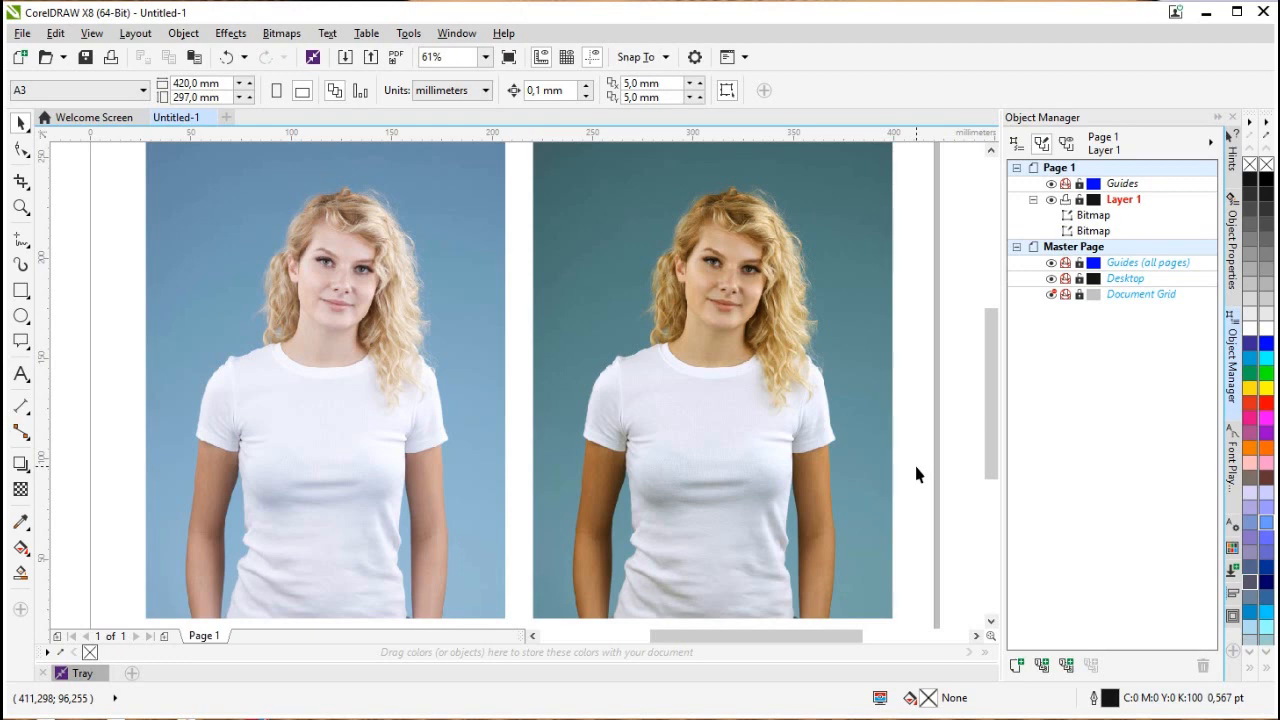
pyautogui.moveTo(935, 407)
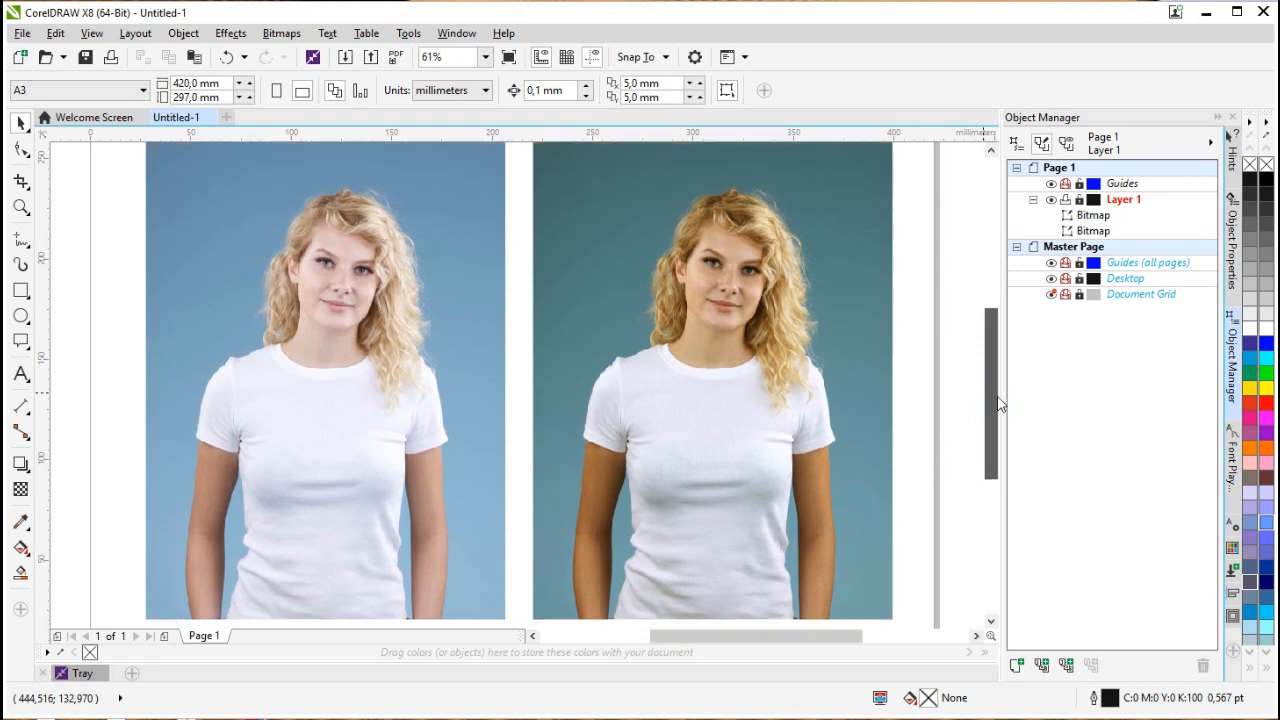
# Step: Scroll the canvas and reselect the right portrait with Effects > Adjust open
pyautogui.scroll(-3)
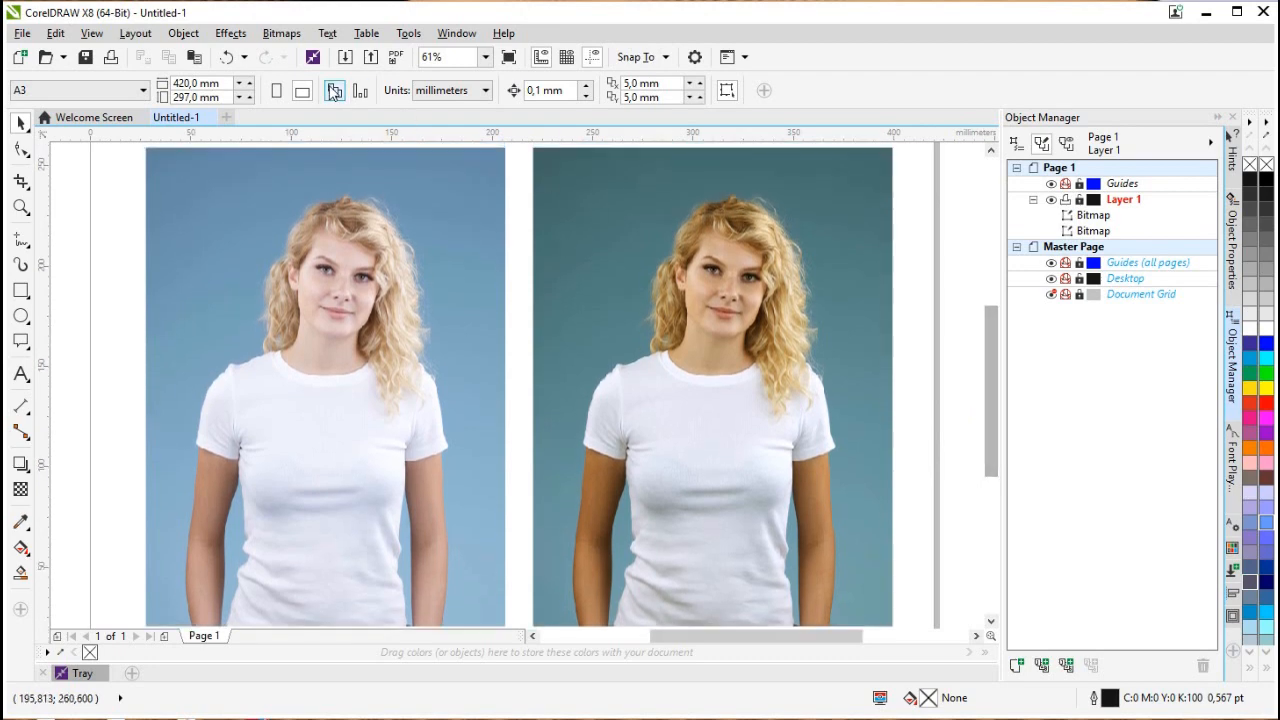
pyautogui.click(230, 33)
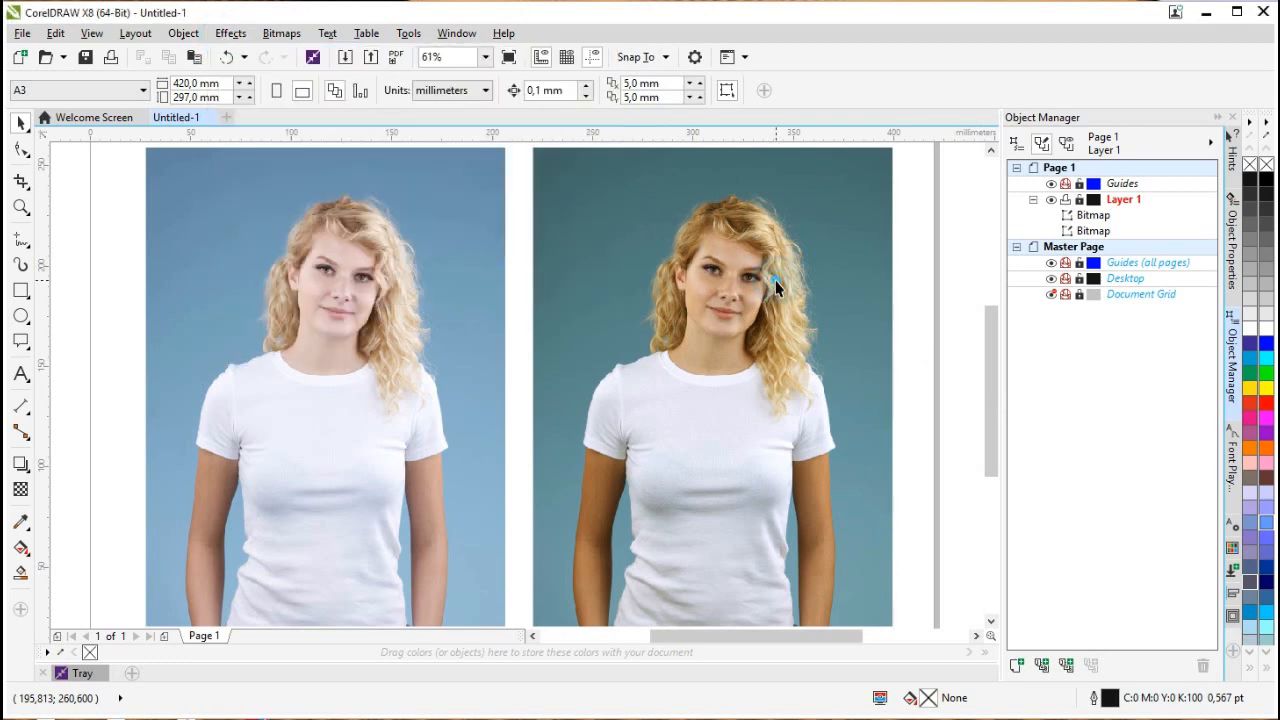
pyautogui.click(230, 33)
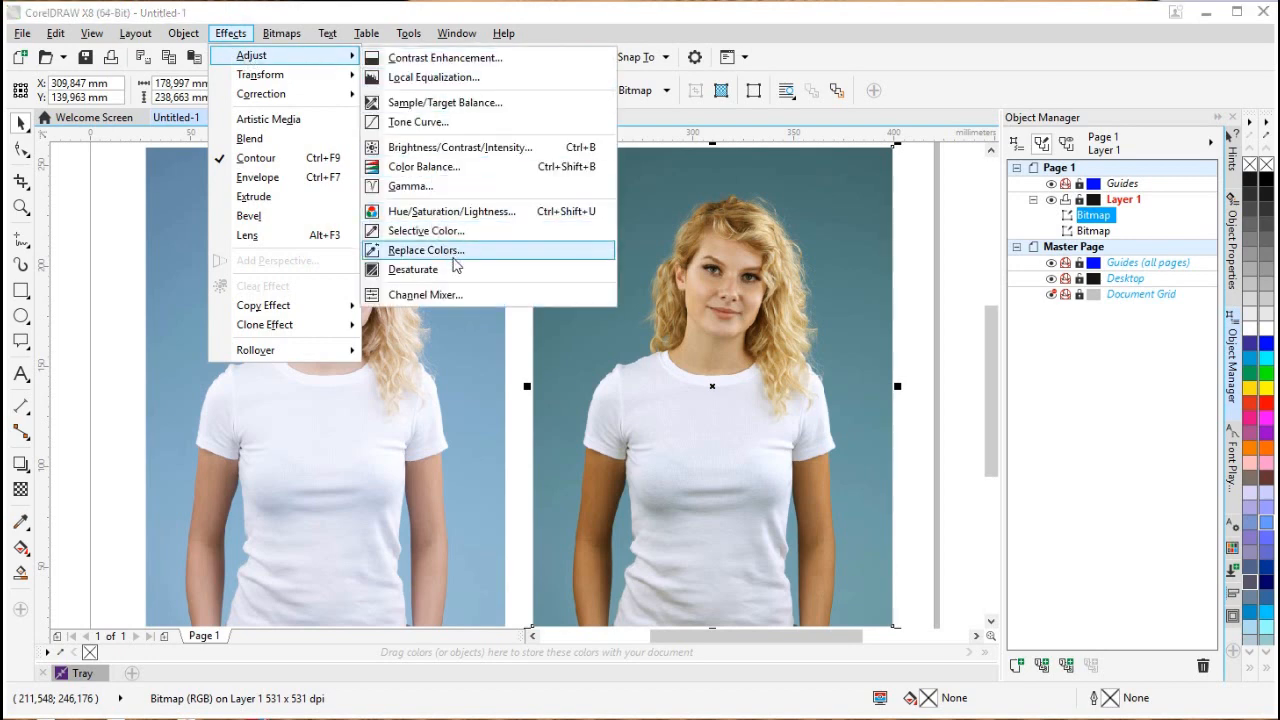
# Step: Desaturate the right portrait to black and white
pyautogui.click(412, 269)
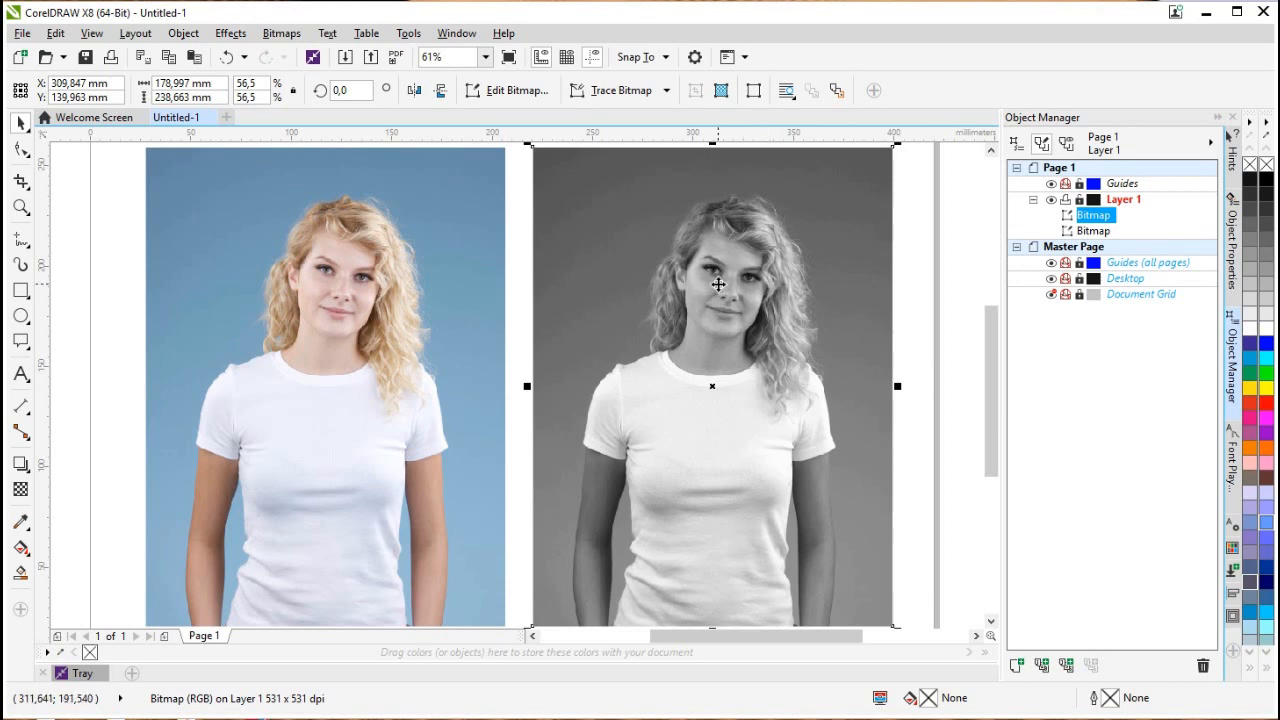
pyautogui.moveTo(419, 334)
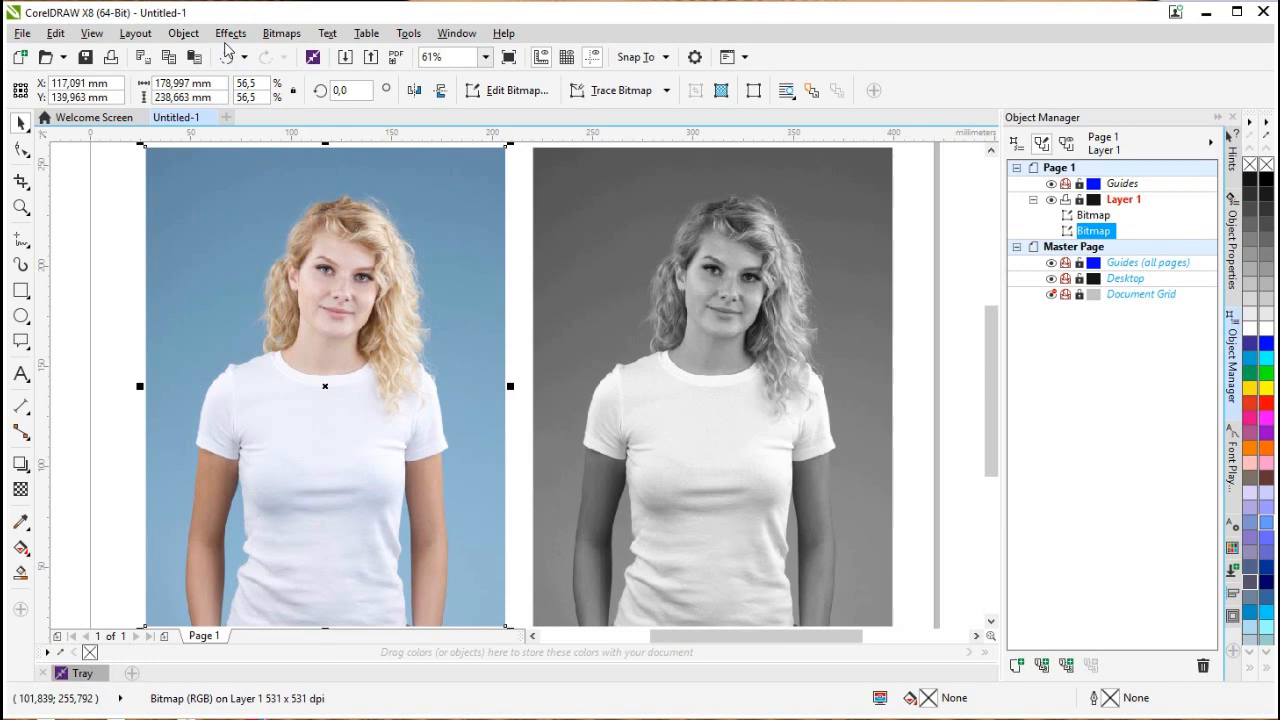
pyautogui.click(230, 33)
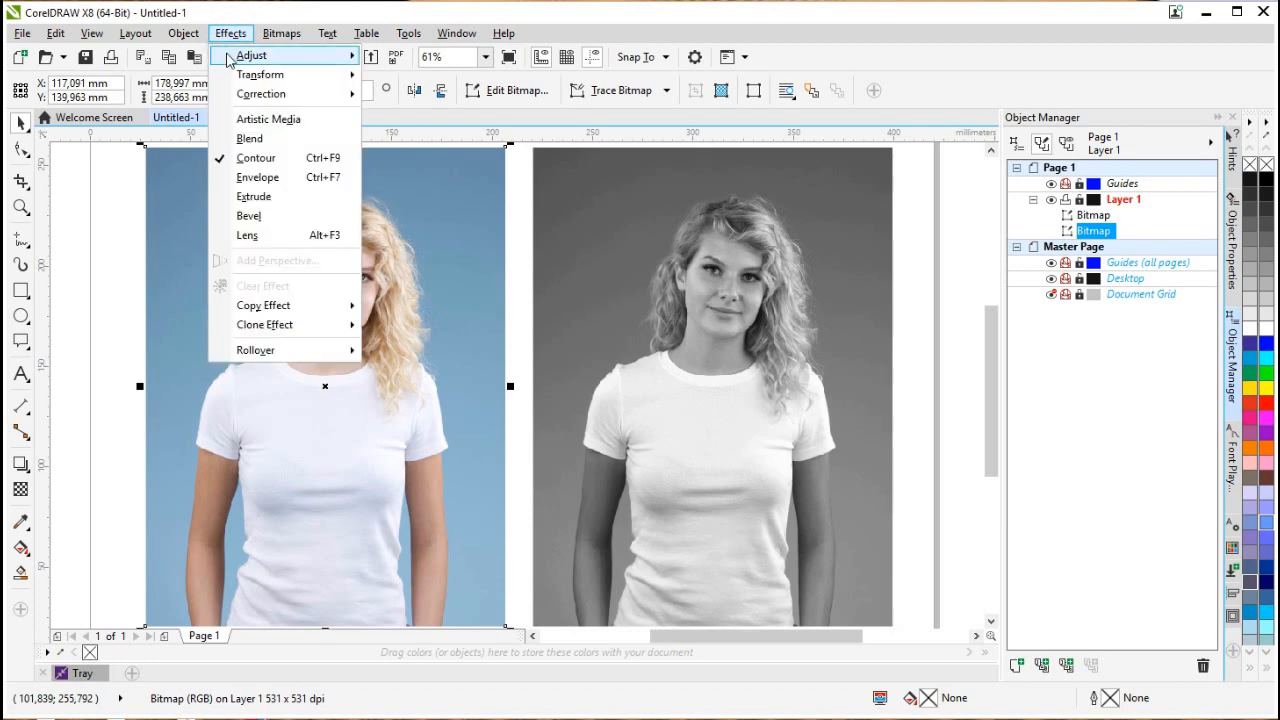
pyautogui.moveTo(251, 55)
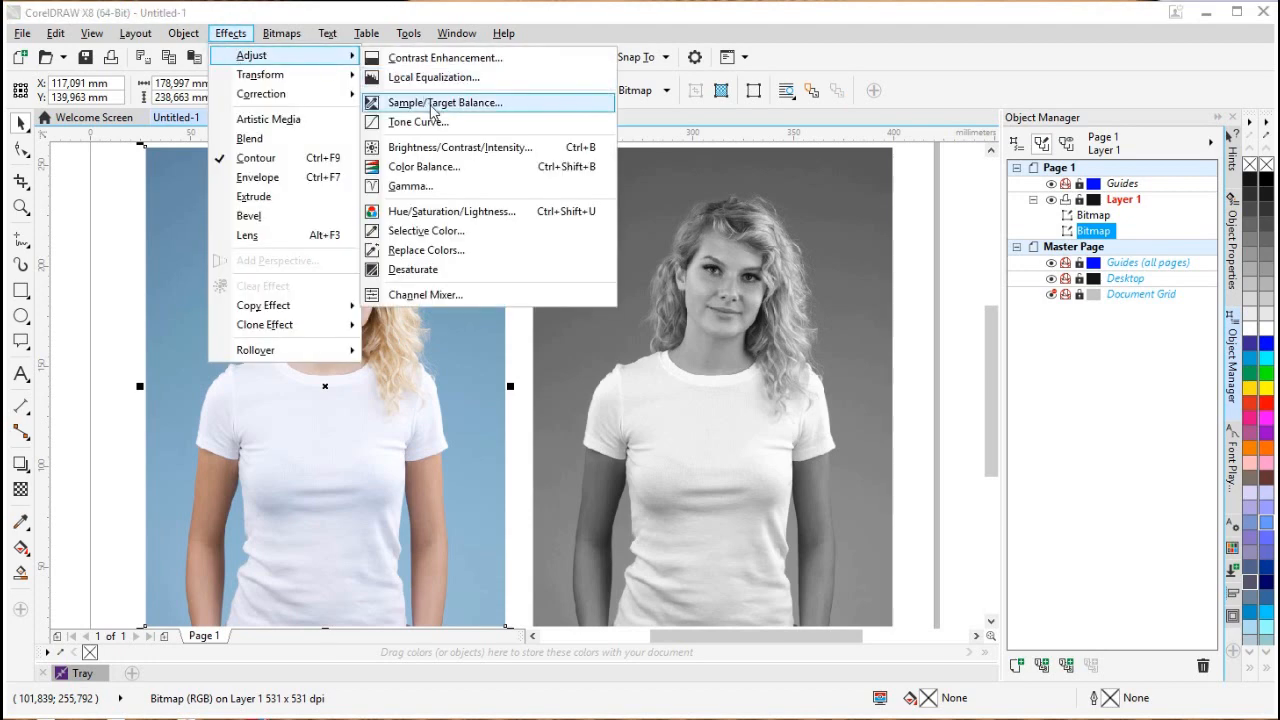
pyautogui.moveTo(432, 269)
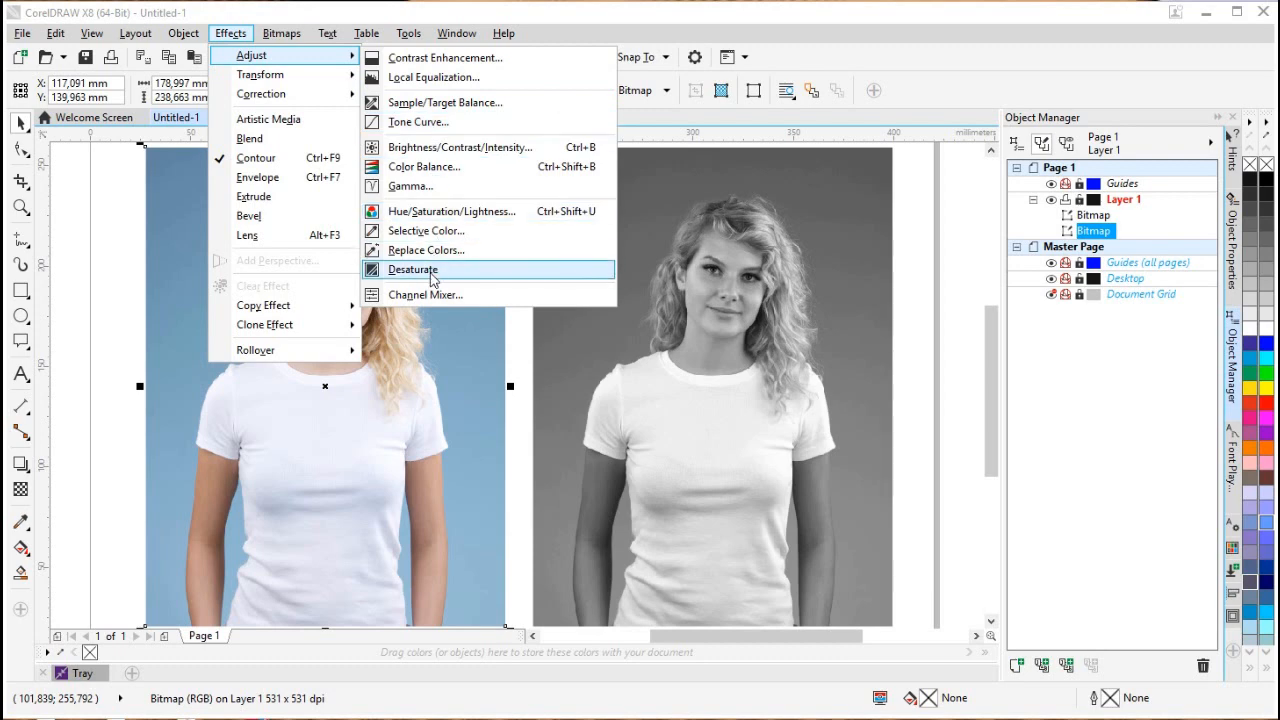
pyautogui.click(412, 269)
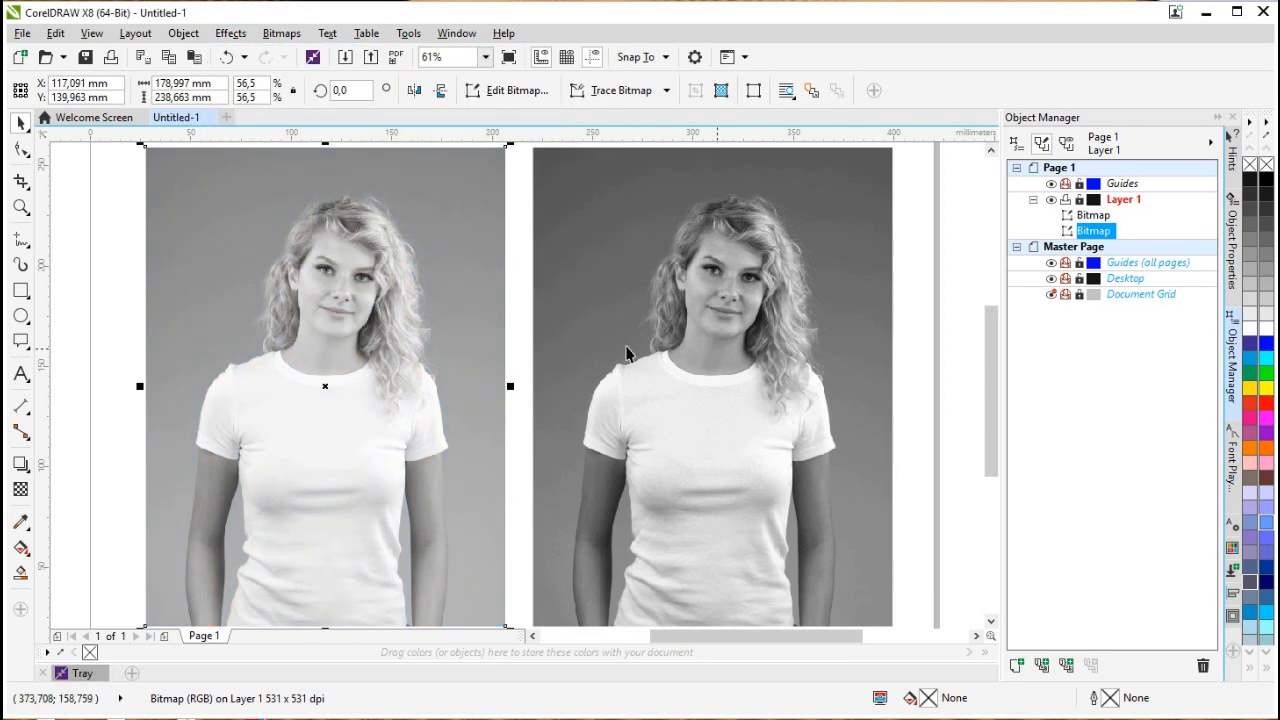
pyautogui.moveTo(520, 327)
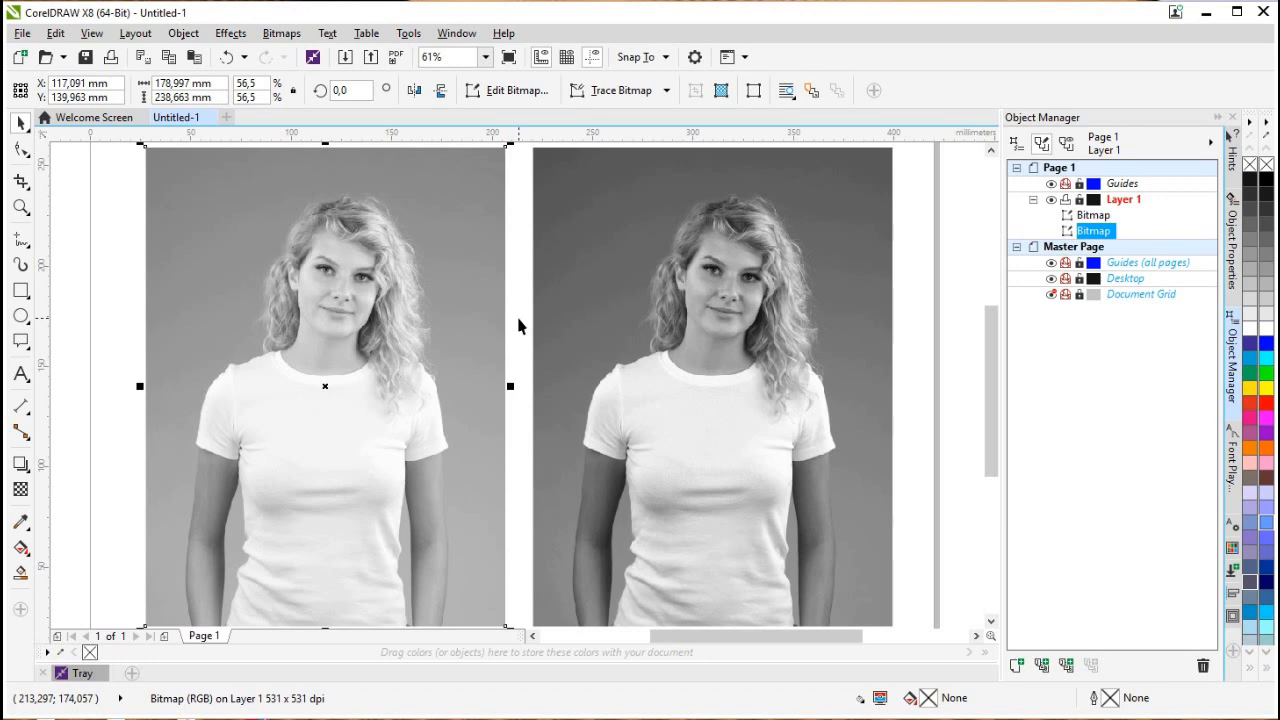
pyautogui.click(230, 57)
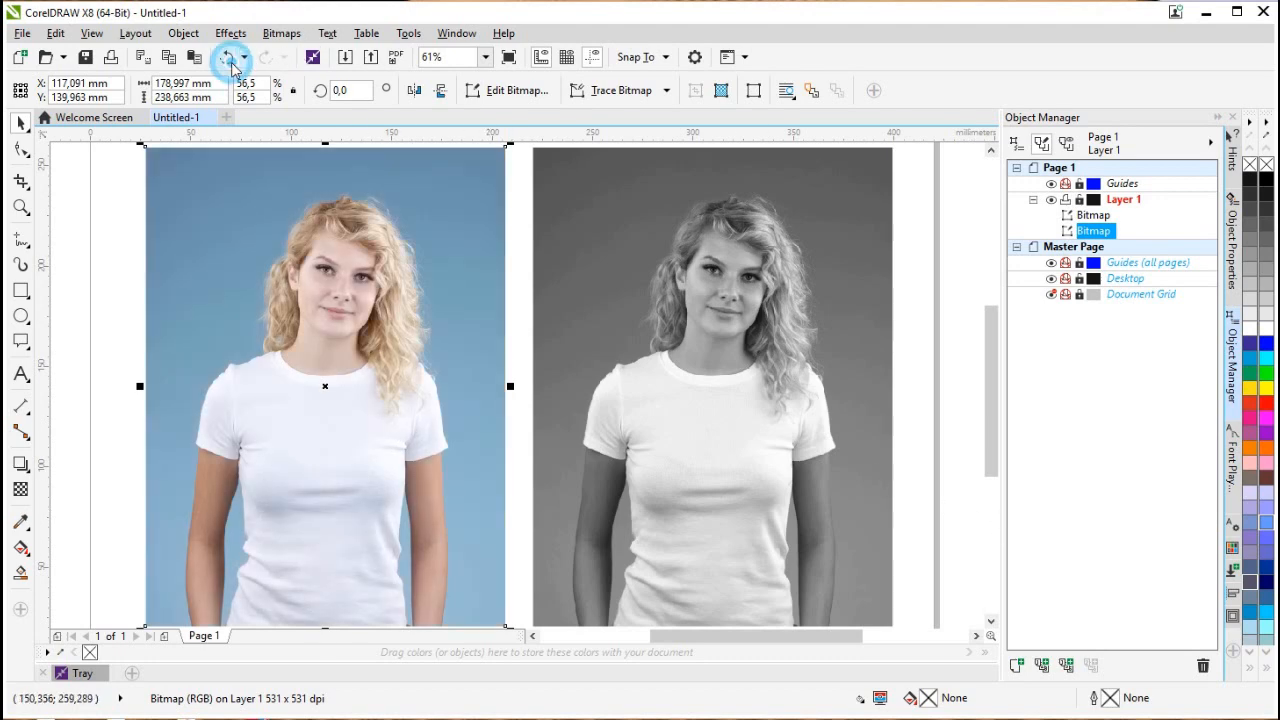